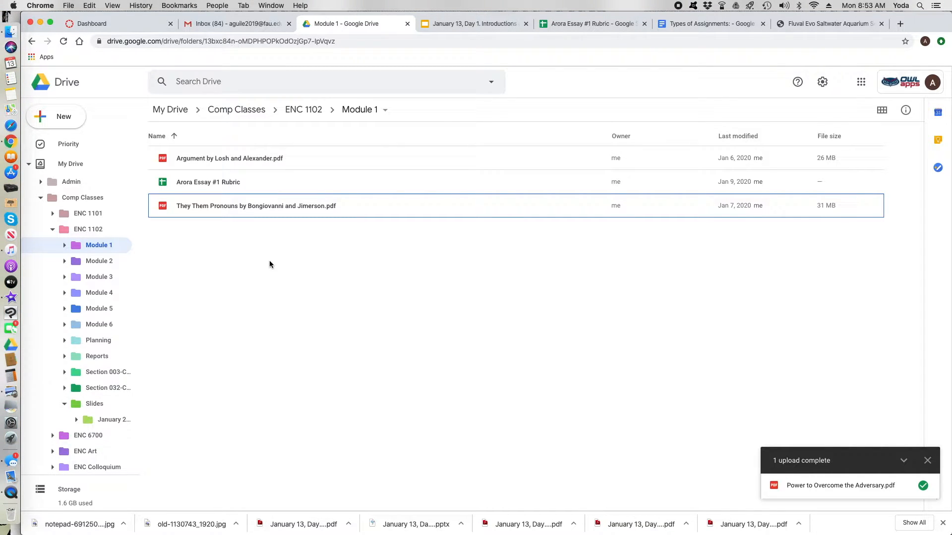
pyautogui.moveTo(244, 249)
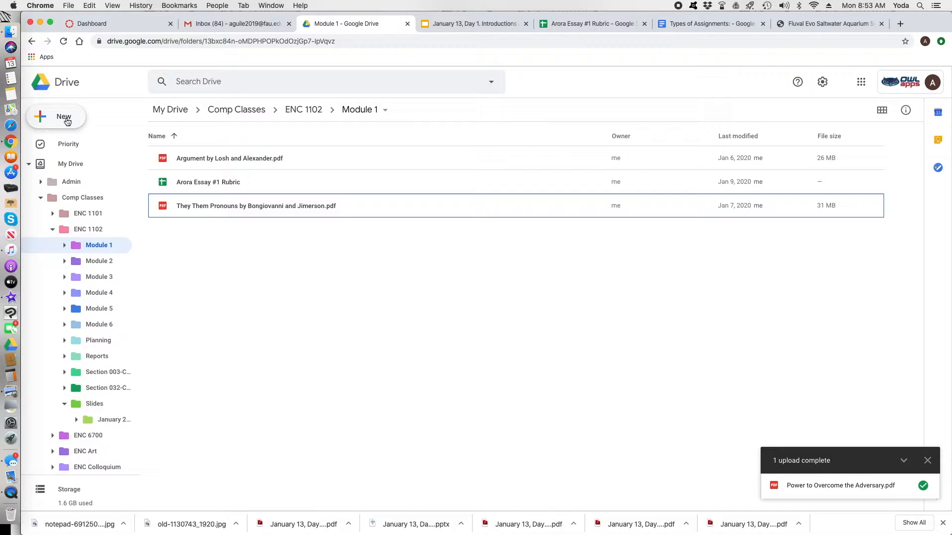
# Create a new blank Google Docs document from Google Drive's New menu
pyautogui.click(56, 117)
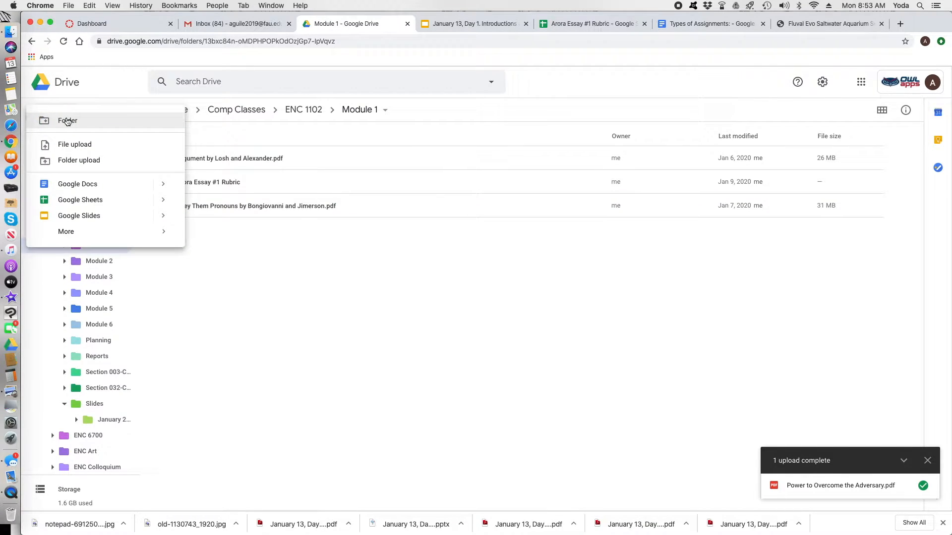
pyautogui.moveTo(78, 184)
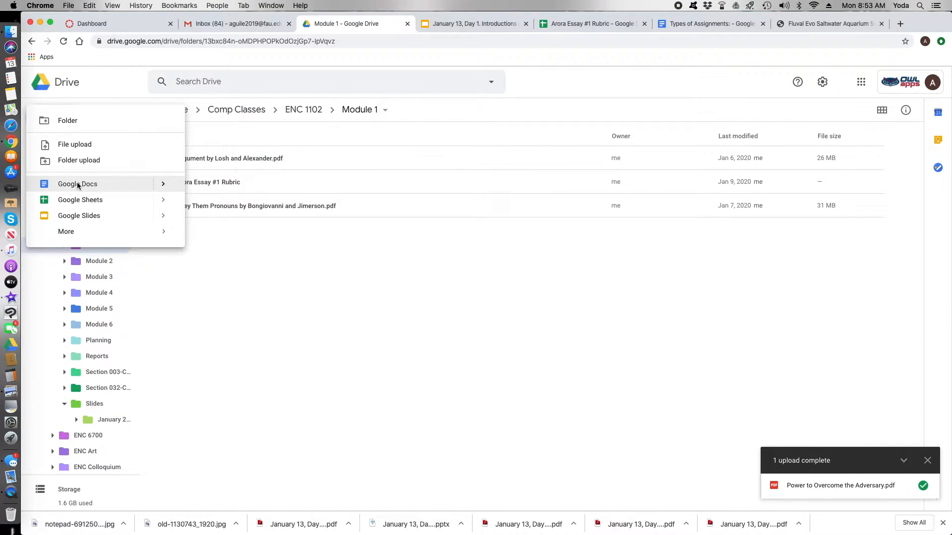
pyautogui.click(78, 184)
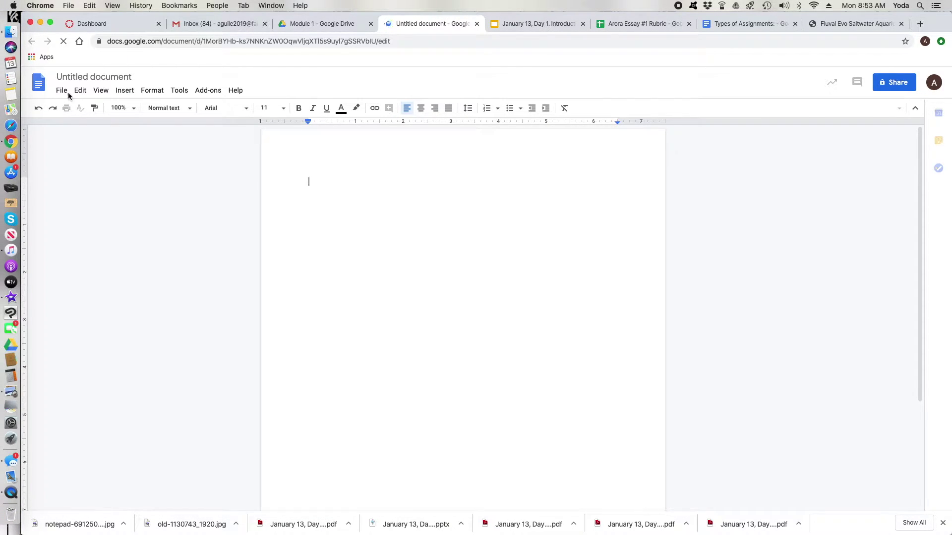
# Rename the document to 'Guile Aaron Bad News Video 01132020'
pyautogui.click(94, 76)
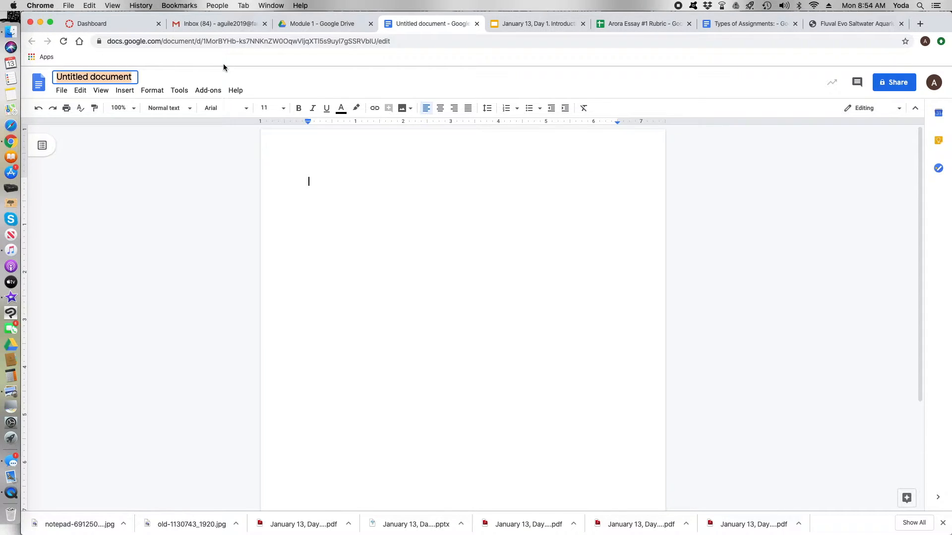
pyautogui.write('Guile')
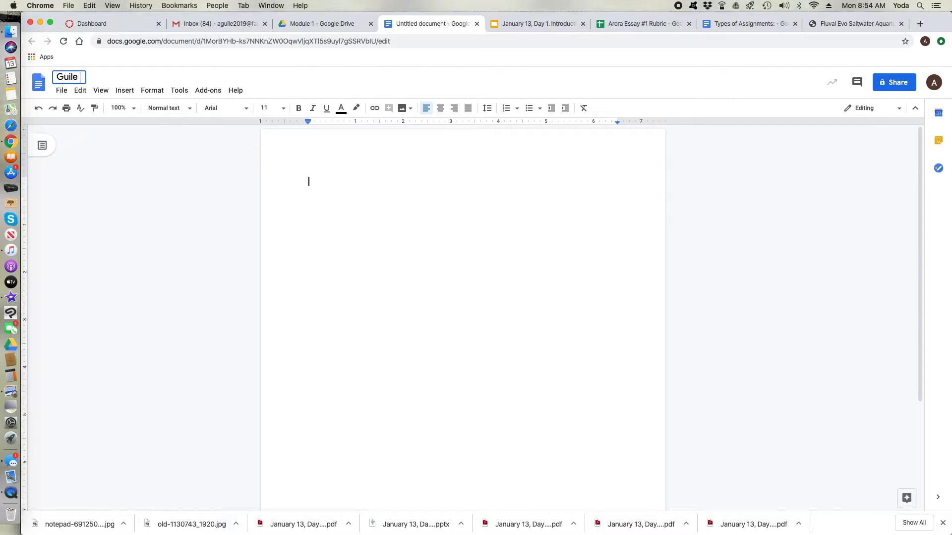
pyautogui.write('Aaron')
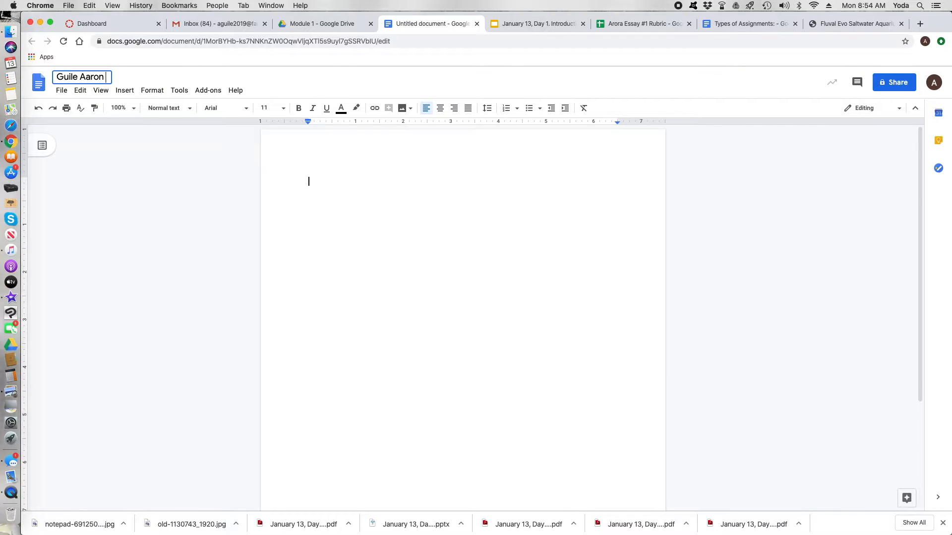
pyautogui.write('Bad New')
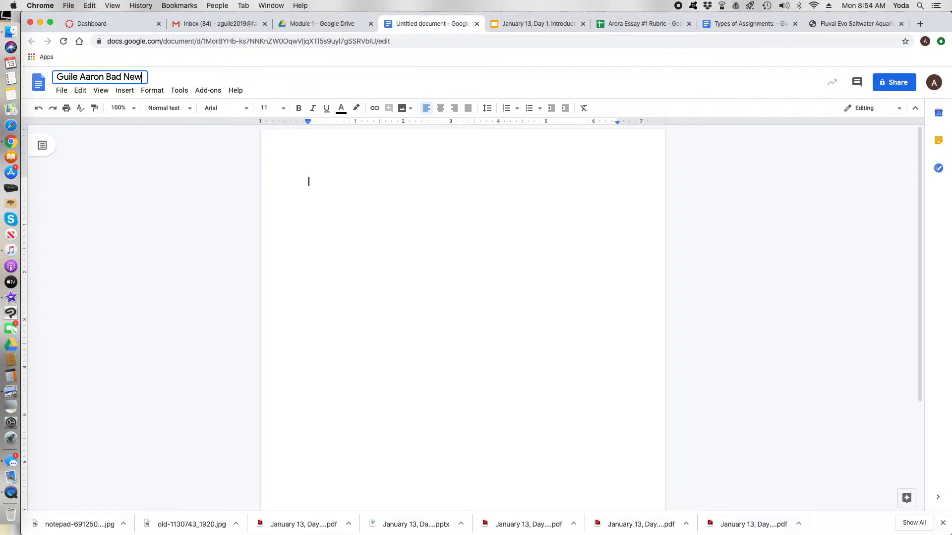
pyautogui.write('Video')
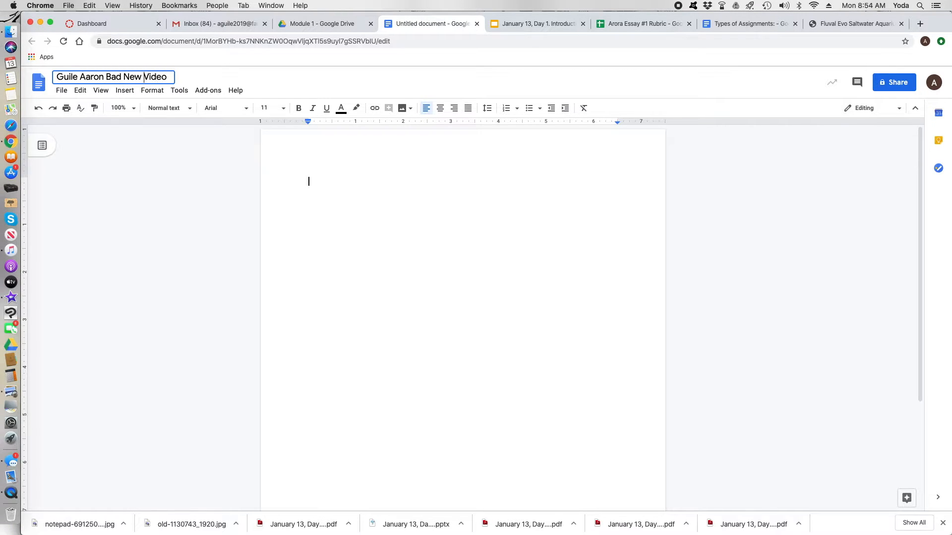
pyautogui.write('s')
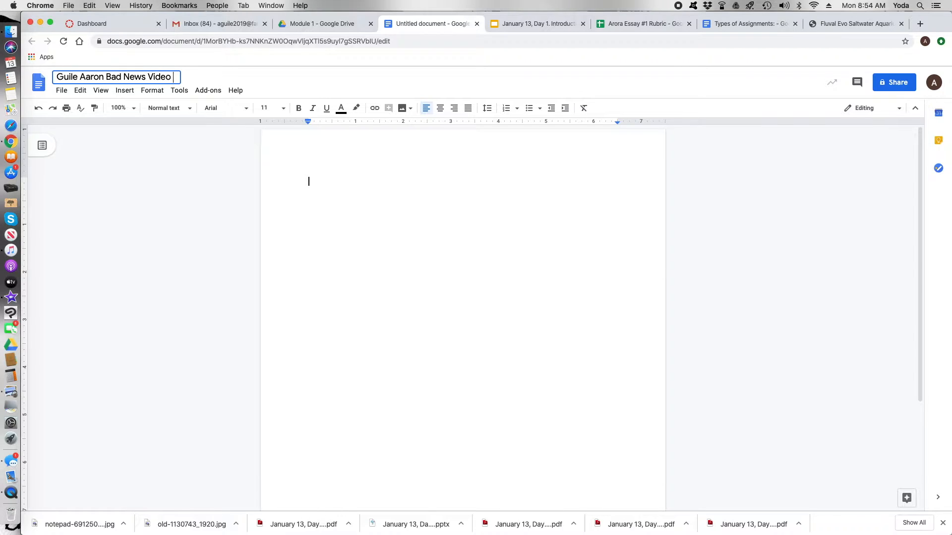
pyautogui.write('13')
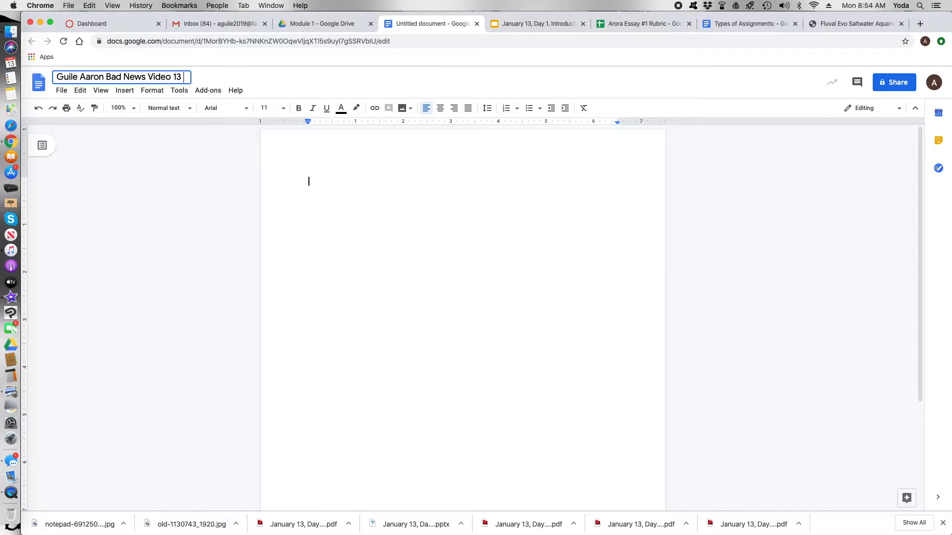
pyautogui.press('backspace')
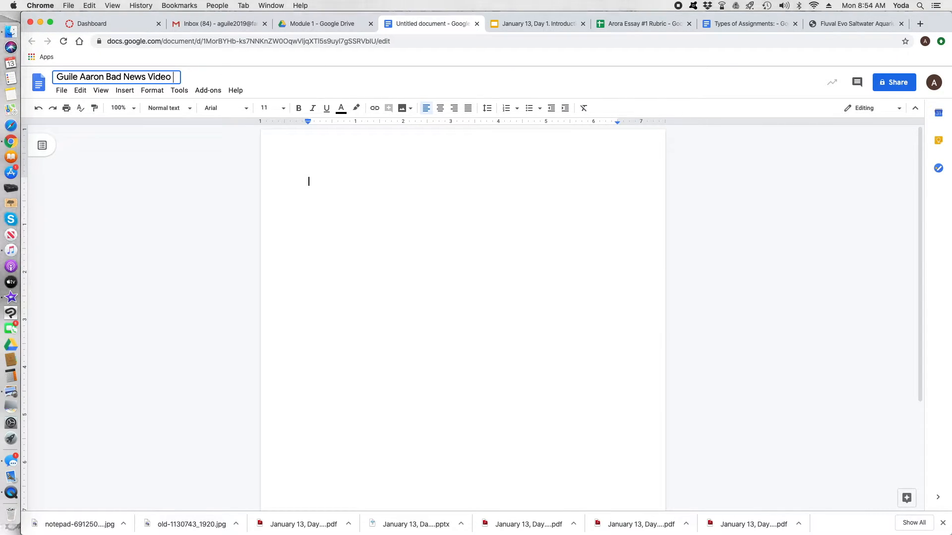
pyautogui.write('0113')
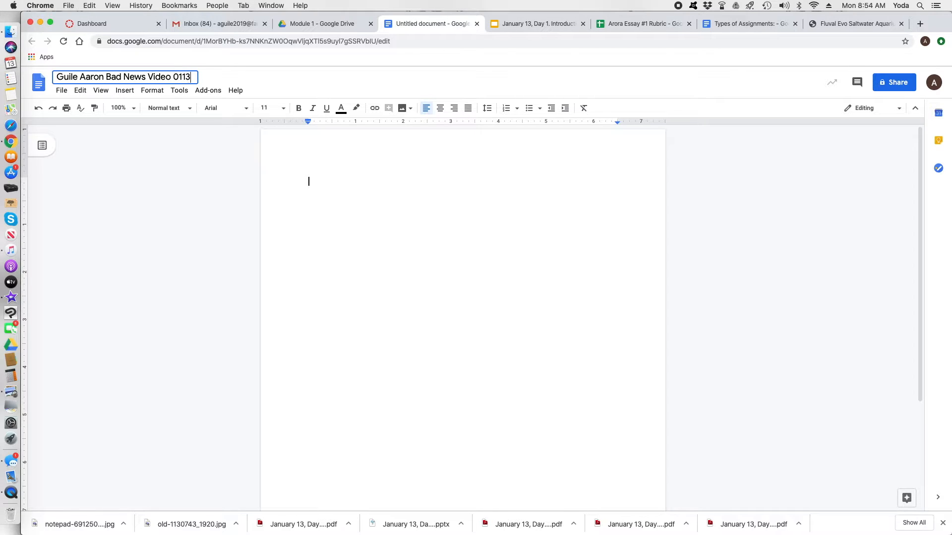
pyautogui.write('2020')
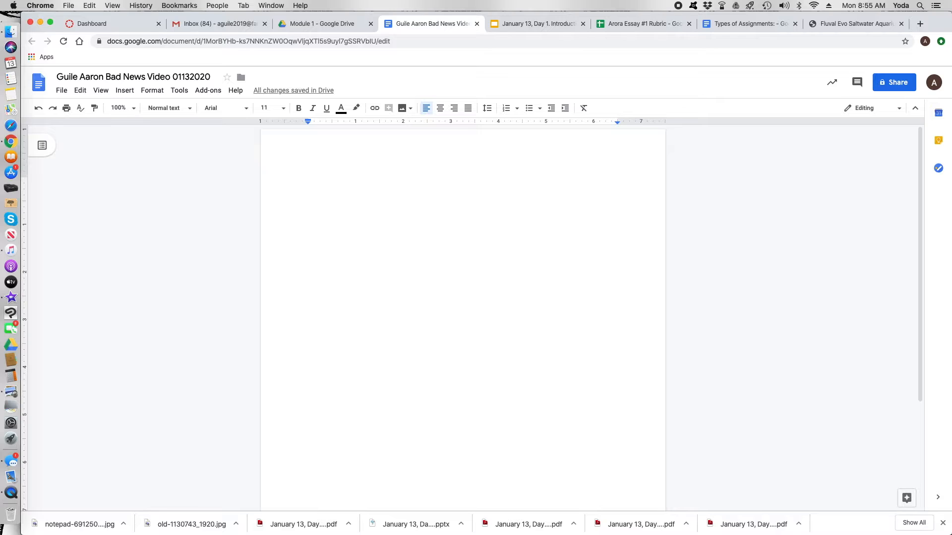
# Type 'Aaron Guile' and set it in Times New Roman, 12 pt, double-spaced
pyautogui.write('Aar')
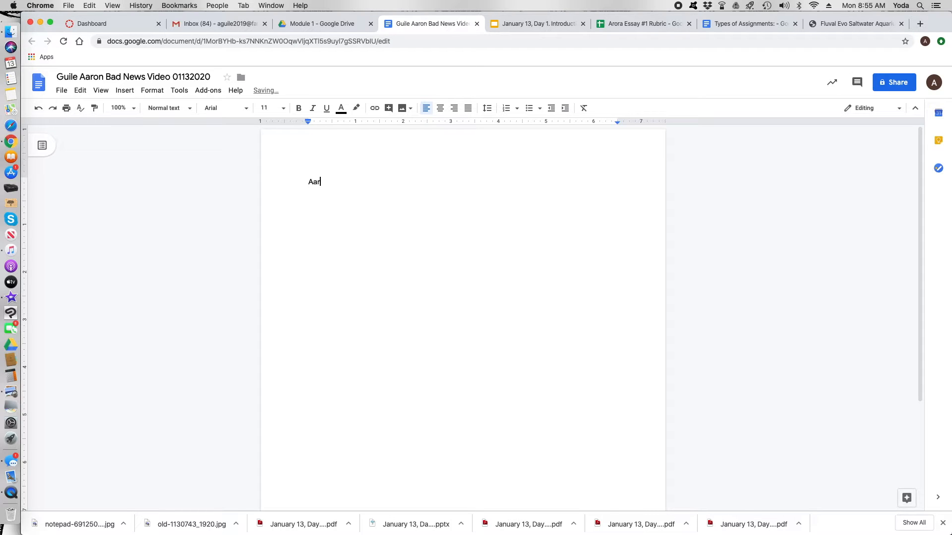
pyautogui.write('on Guile')
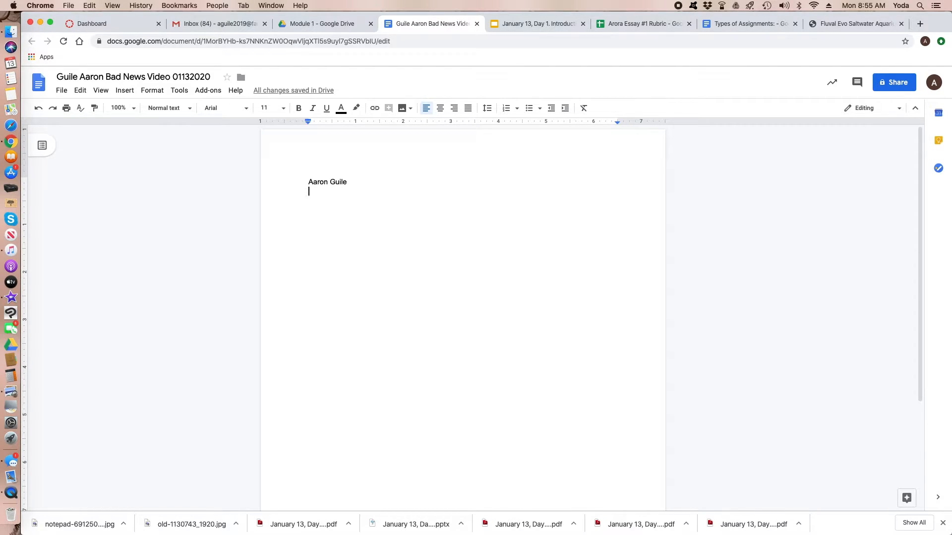
pyautogui.doubleClick(327, 182)
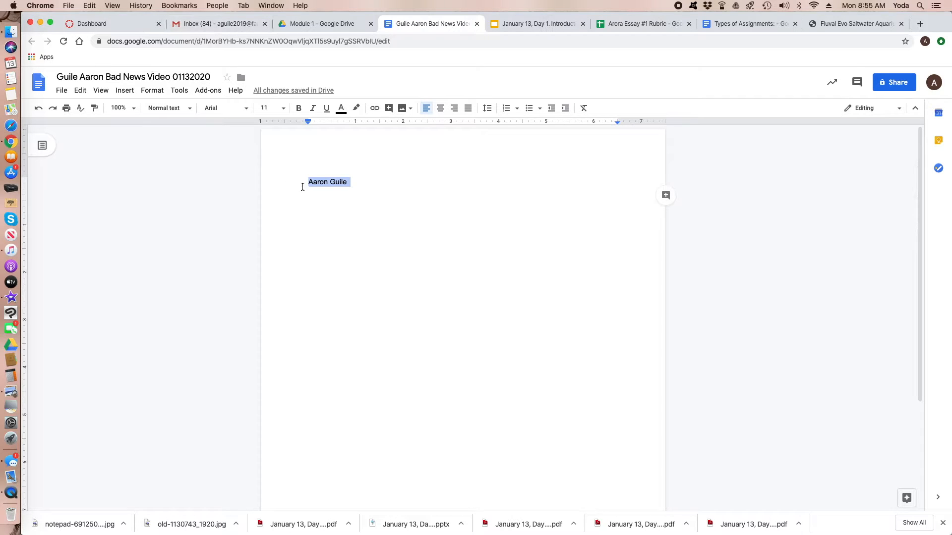
pyautogui.click(225, 108)
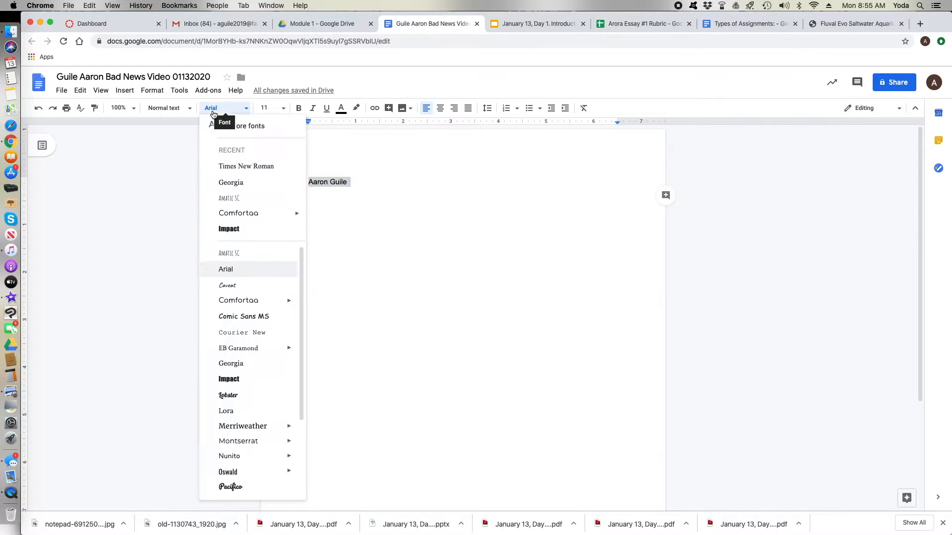
pyautogui.click(246, 166)
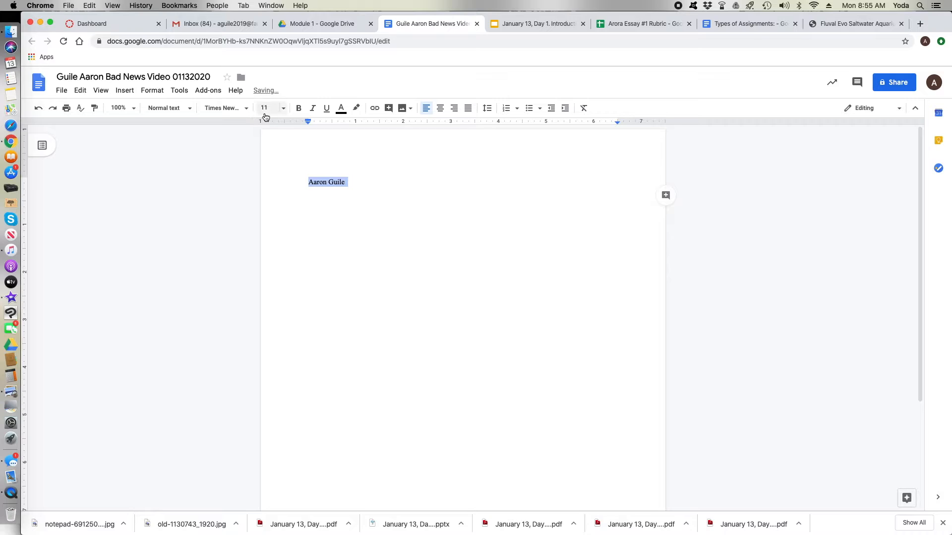
pyautogui.click(267, 108)
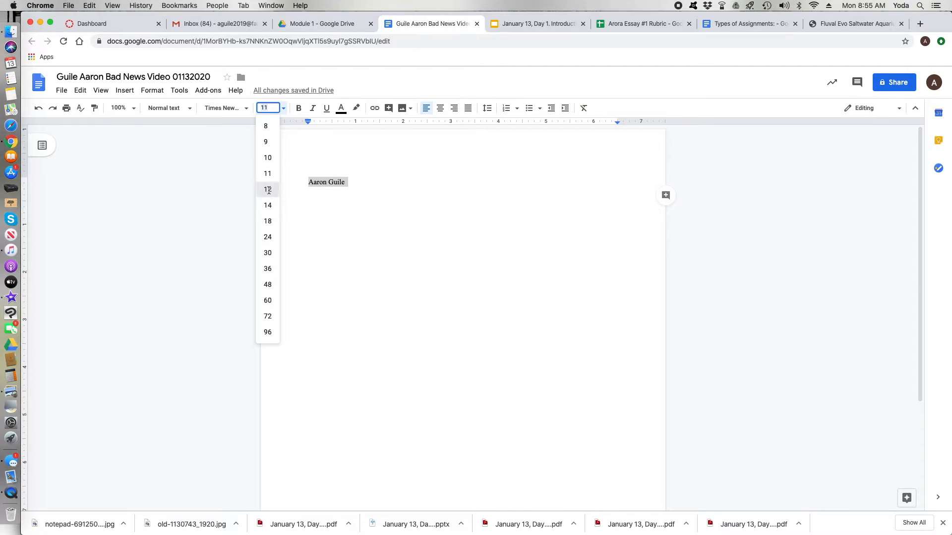
pyautogui.click(267, 189)
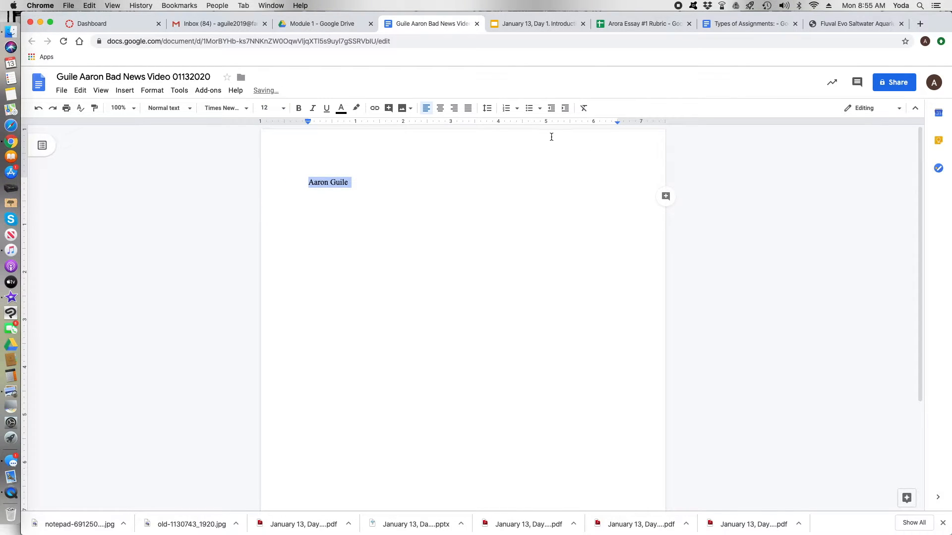
pyautogui.click(487, 108)
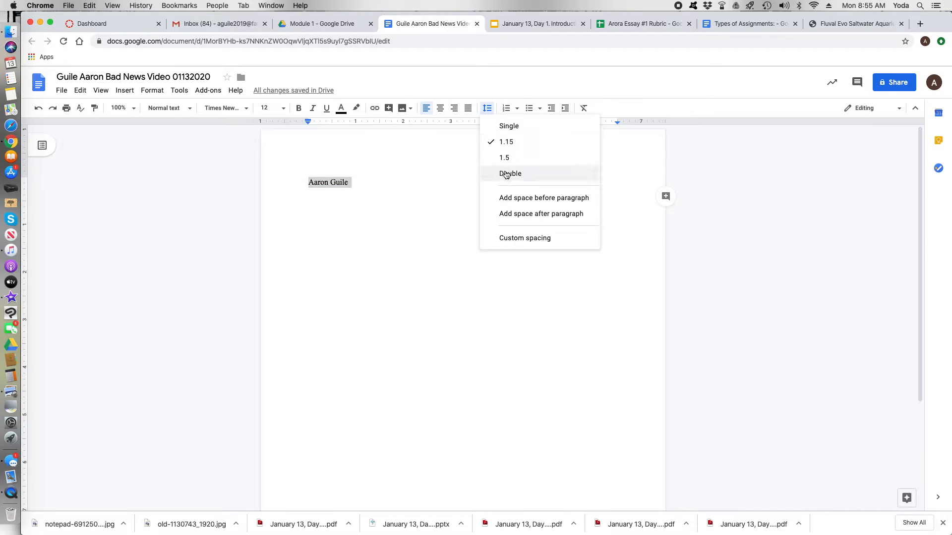
pyautogui.click(510, 173)
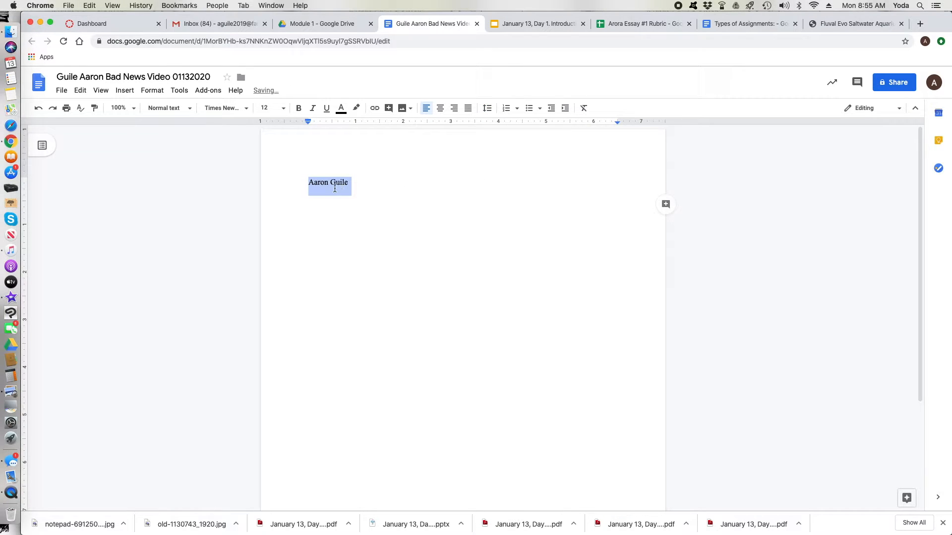
pyautogui.click(124, 90)
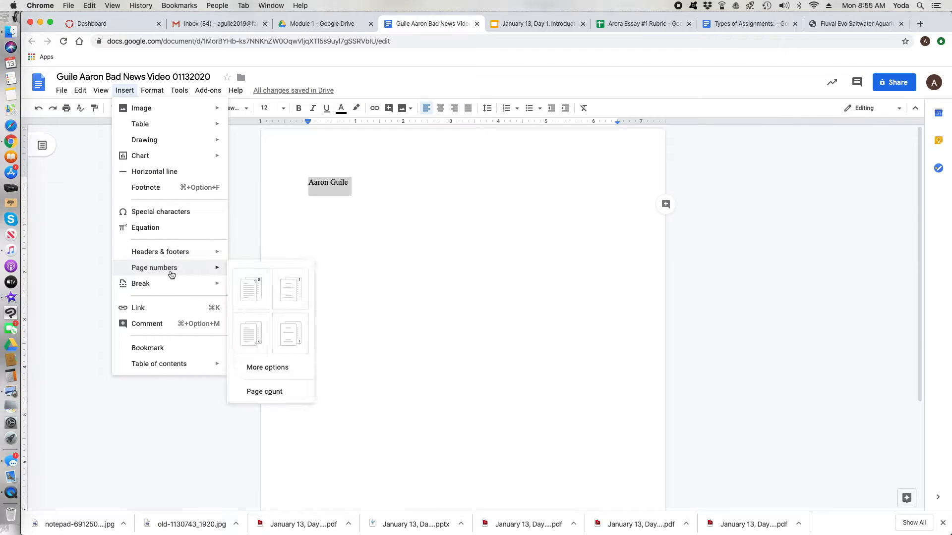
pyautogui.moveTo(251, 289)
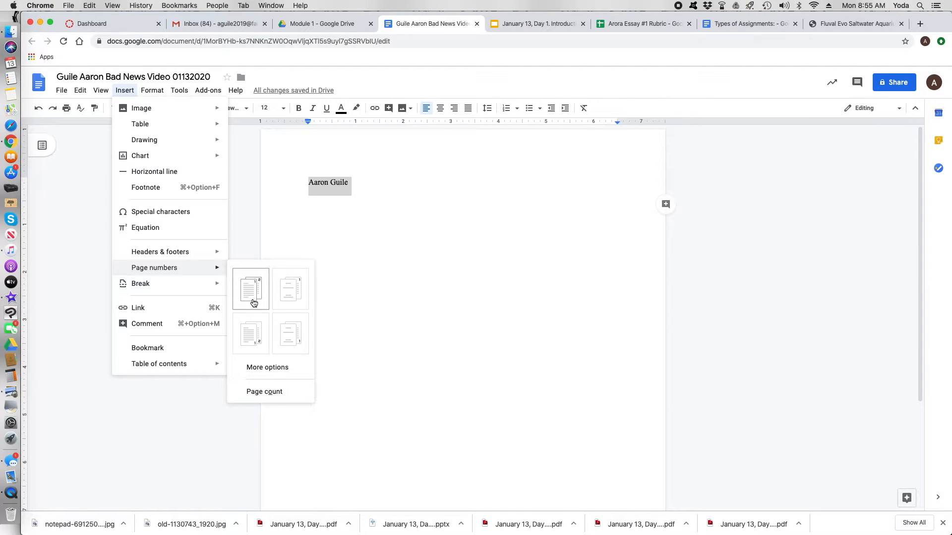
# Add a top-right header reading 'Guile' plus the page number, sized 12 pt
pyautogui.click(250, 289)
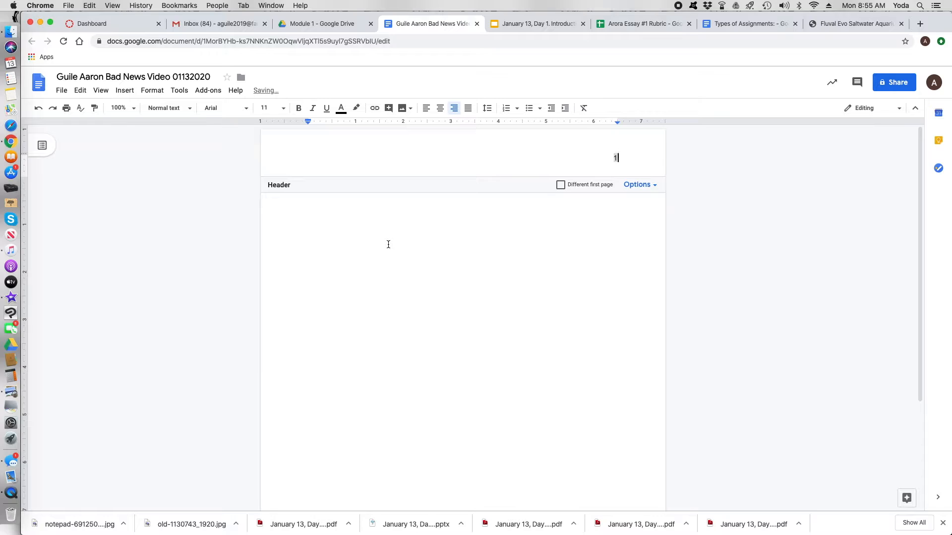
pyautogui.write('Gi')
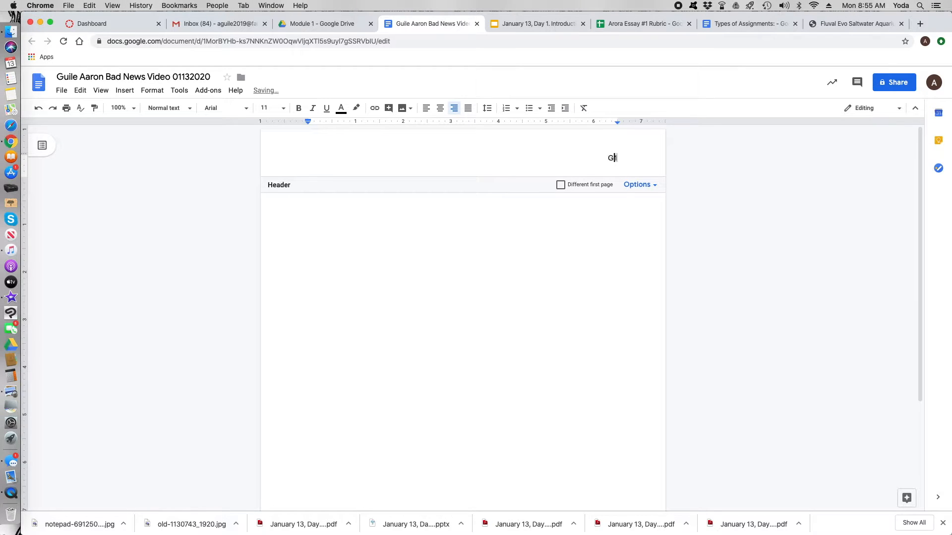
pyautogui.write('uile')
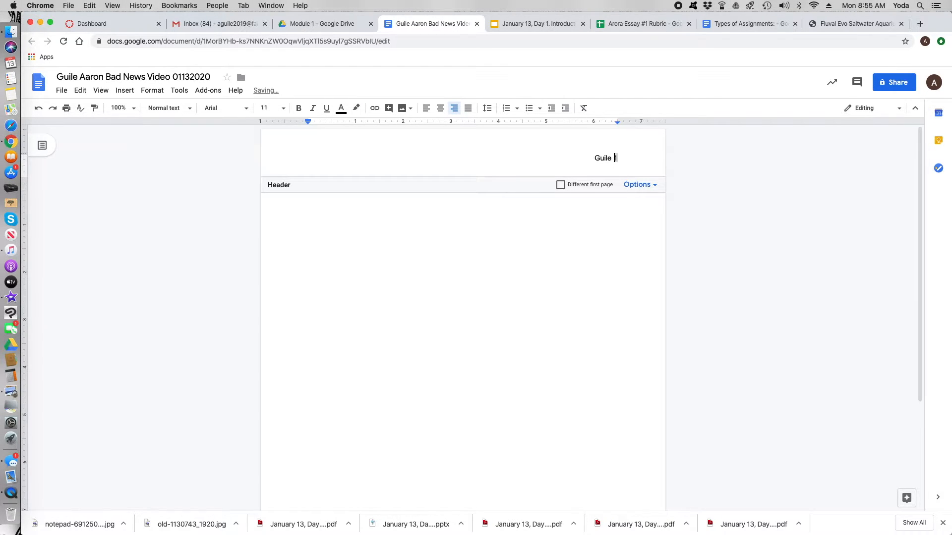
pyautogui.write('1')
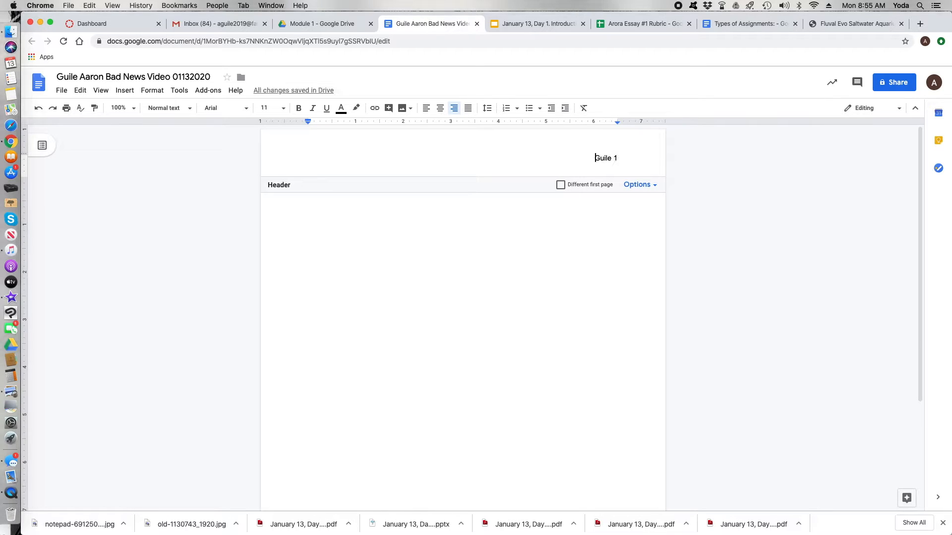
pyautogui.doubleClick(606, 158)
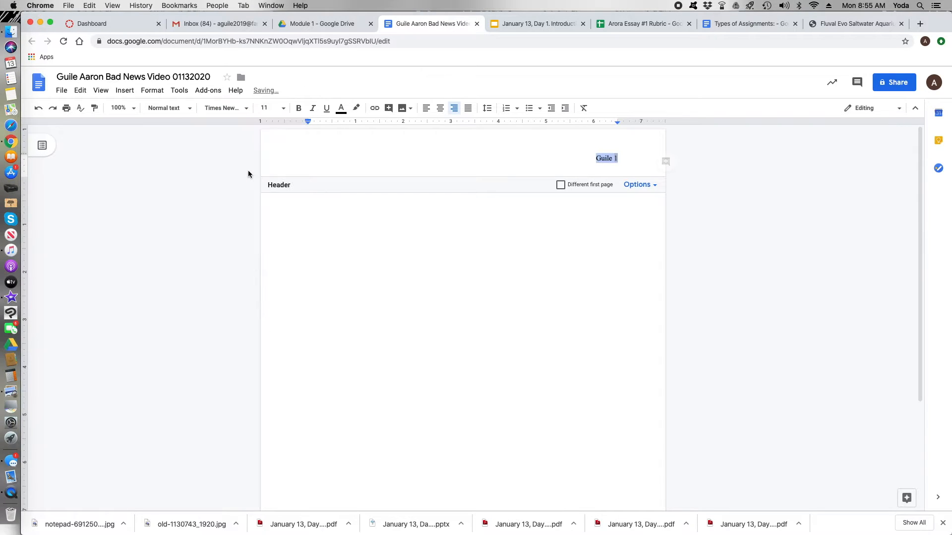
pyautogui.click(267, 108)
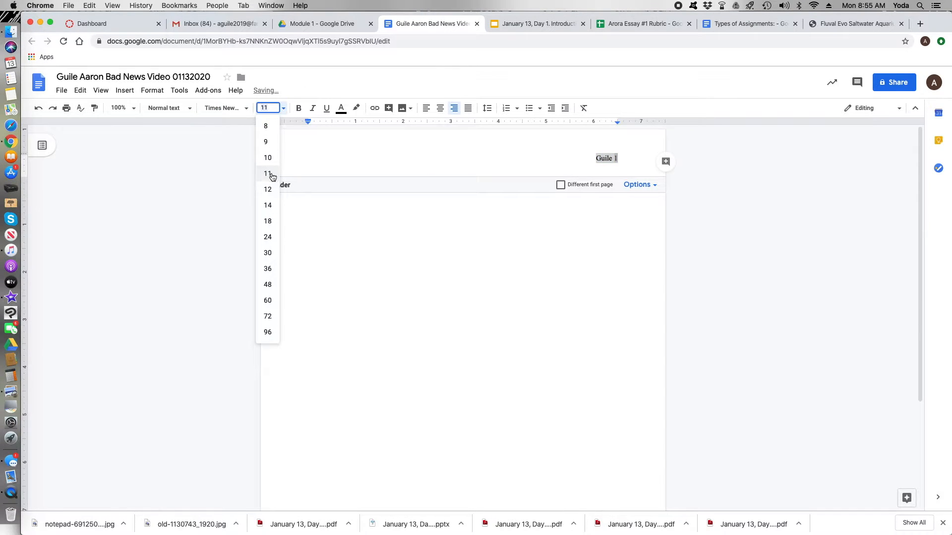
pyautogui.click(268, 189)
pyautogui.write('Chrisrt')
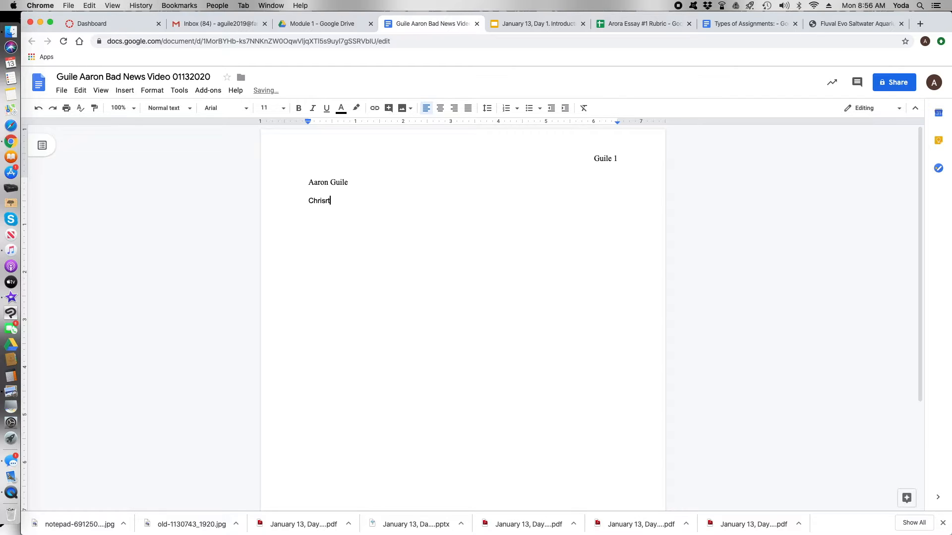
# Finish typing the instructor name 'Christa Albrecht-Crane' on the second line
pyautogui.press('Backspace')
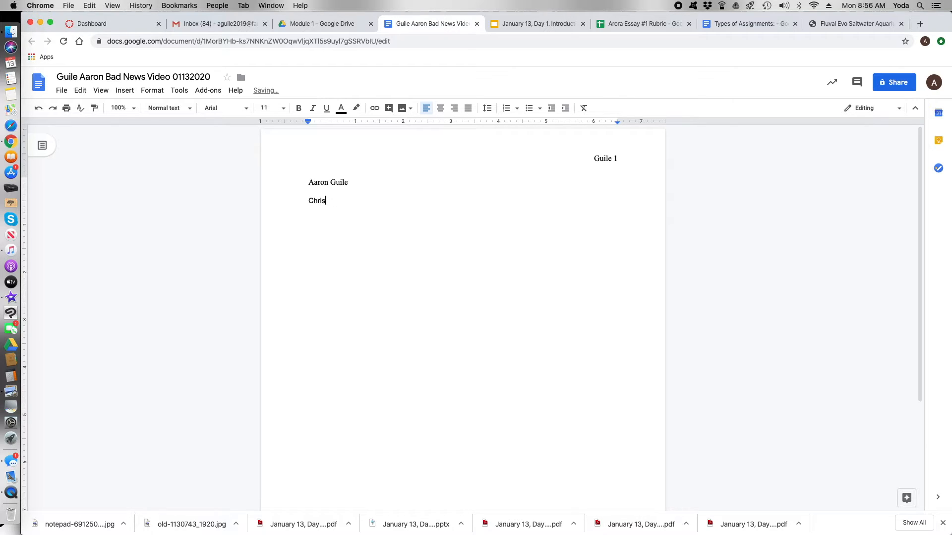
pyautogui.write('ta A')
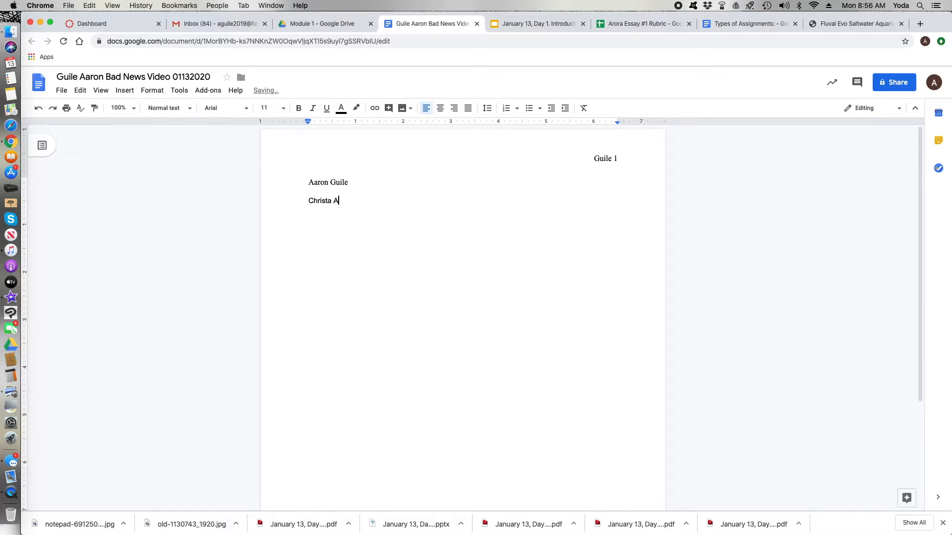
pyautogui.write('lbrecht')
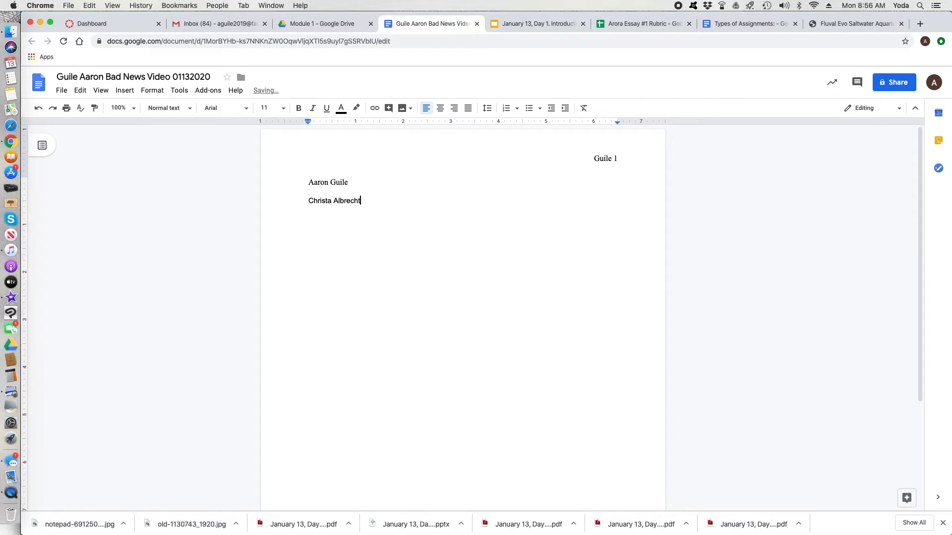
pyautogui.write('-Crane')
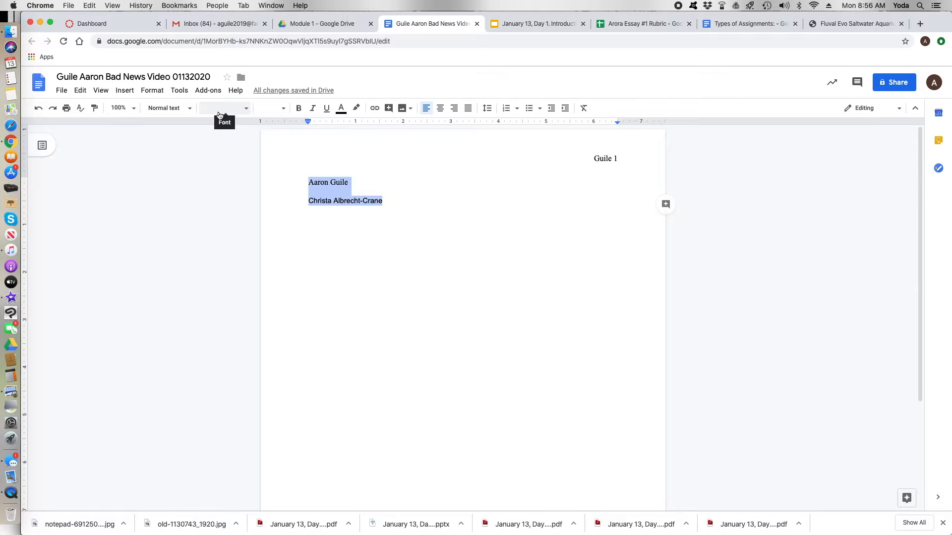
# Set both heading lines to Times New Roman, 12 pt, double-spaced
pyautogui.click(224, 108)
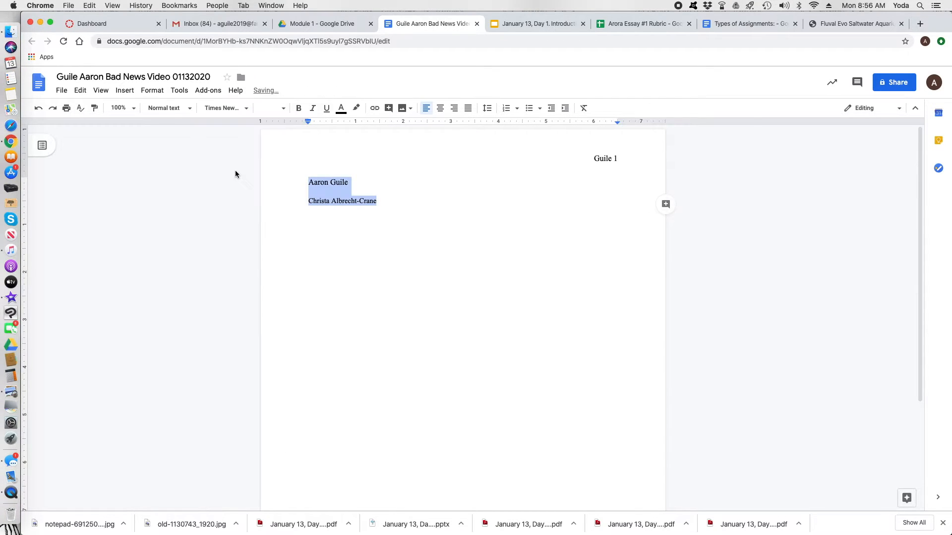
pyautogui.click(267, 108)
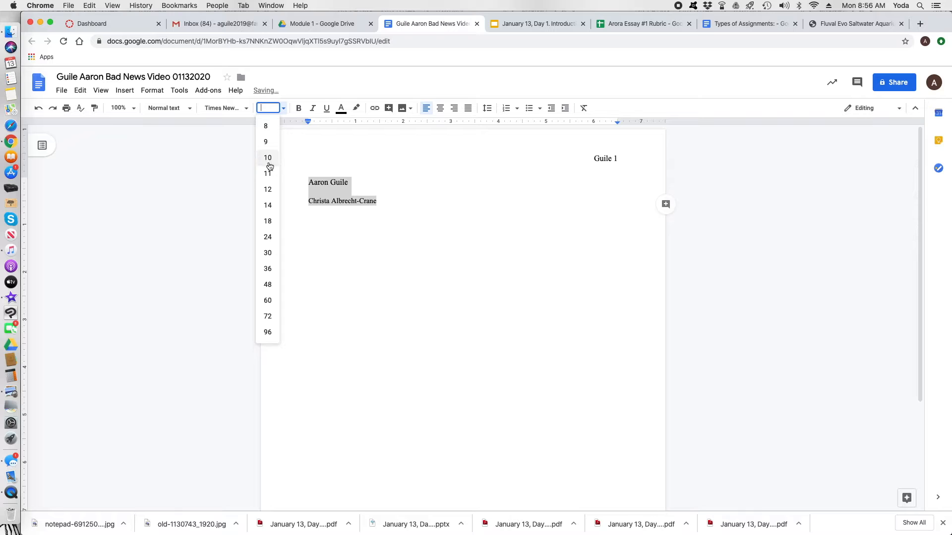
pyautogui.click(267, 189)
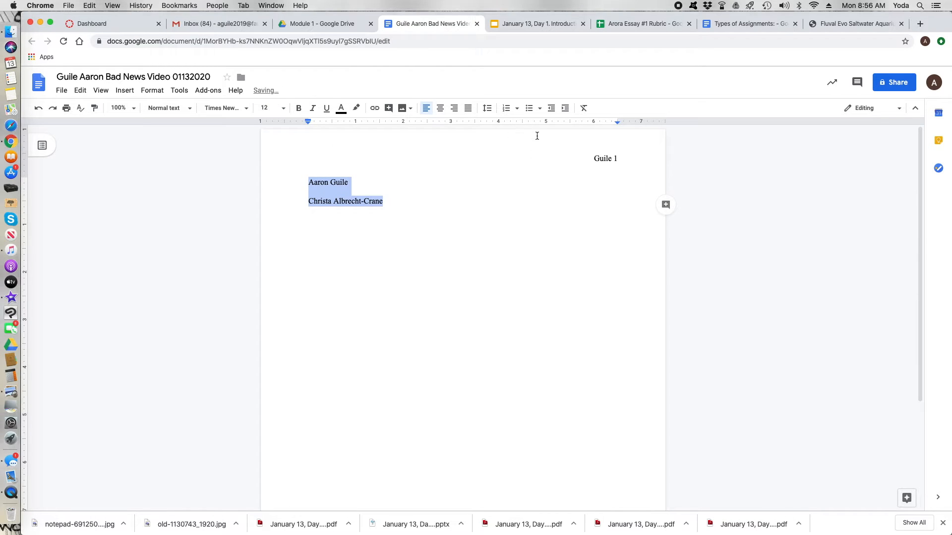
pyautogui.click(487, 108)
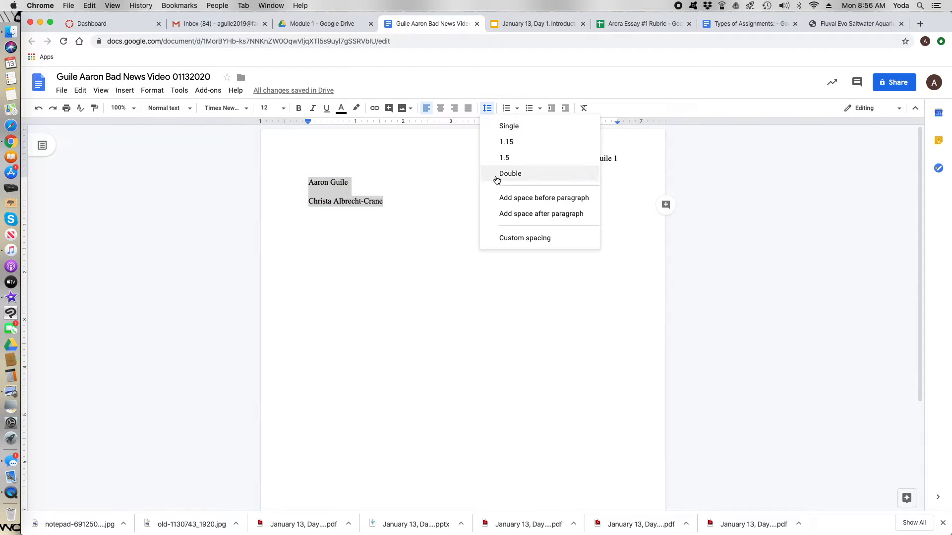
pyautogui.click(510, 173)
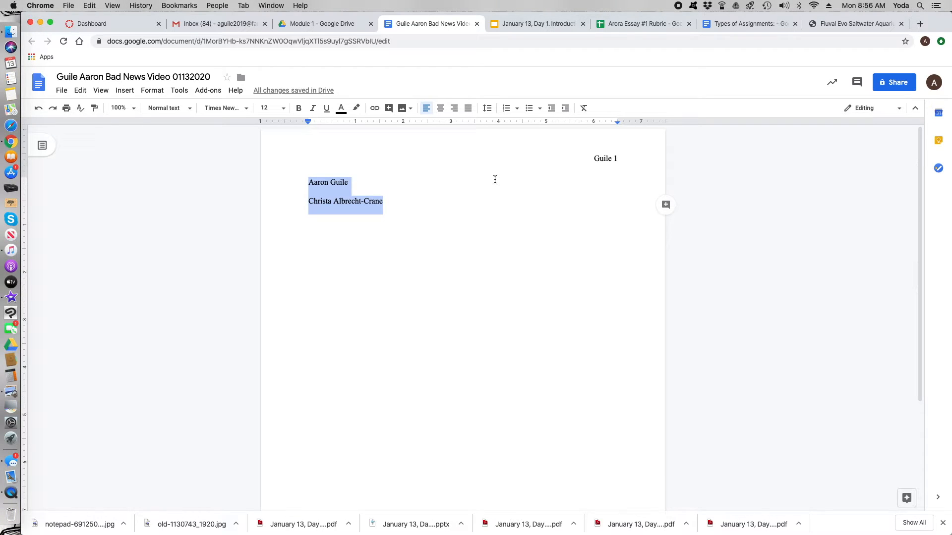
pyautogui.click(495, 179)
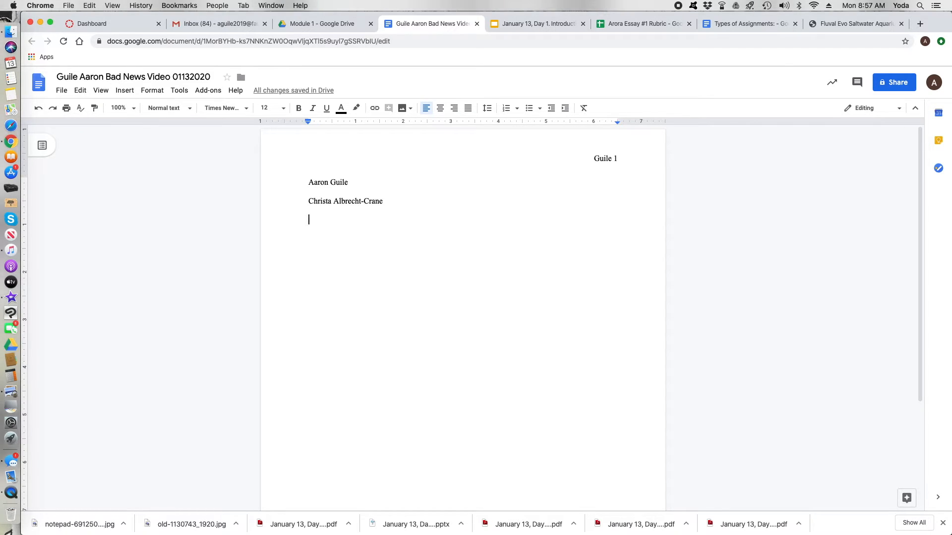
# Add the course line 'ENC 1102.024' and the 'Arora Reading Response' assignment line
pyautogui.write('ENC')
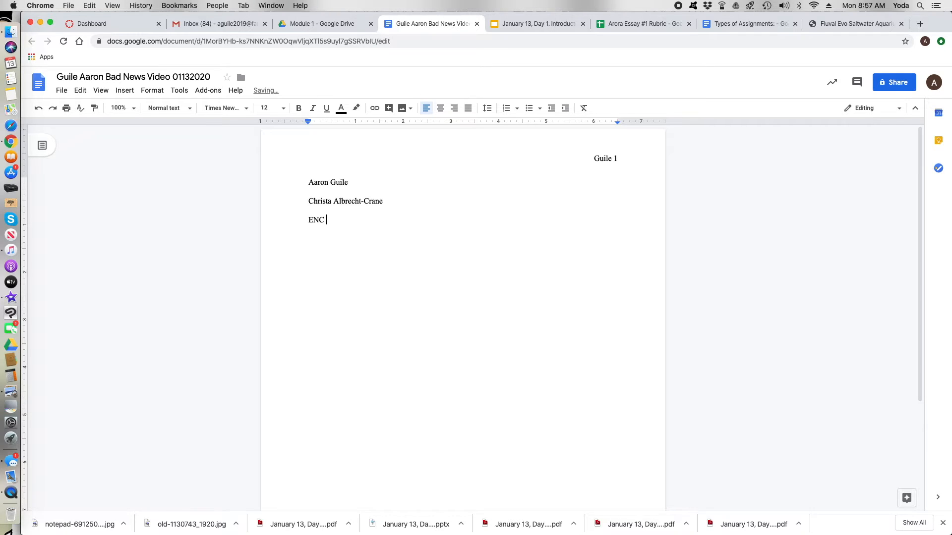
pyautogui.write('1102.')
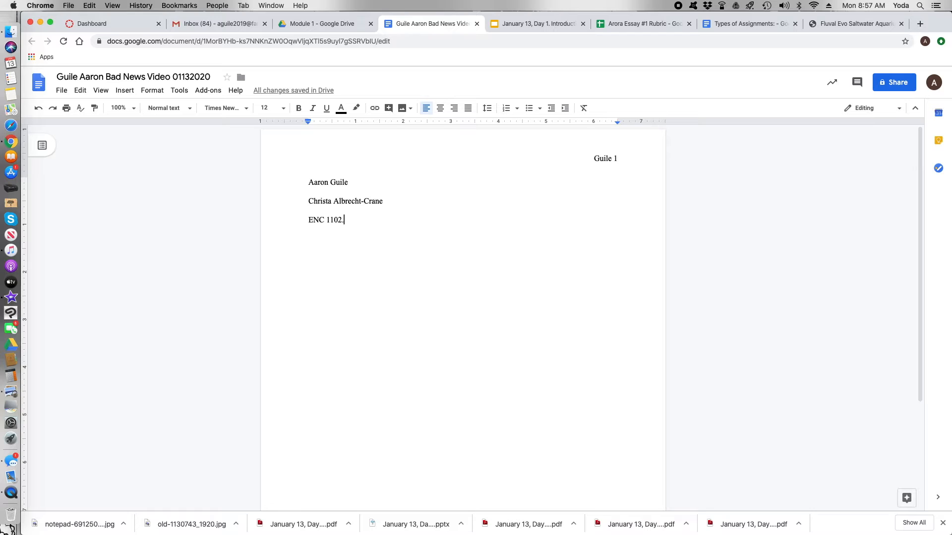
pyautogui.write('024')
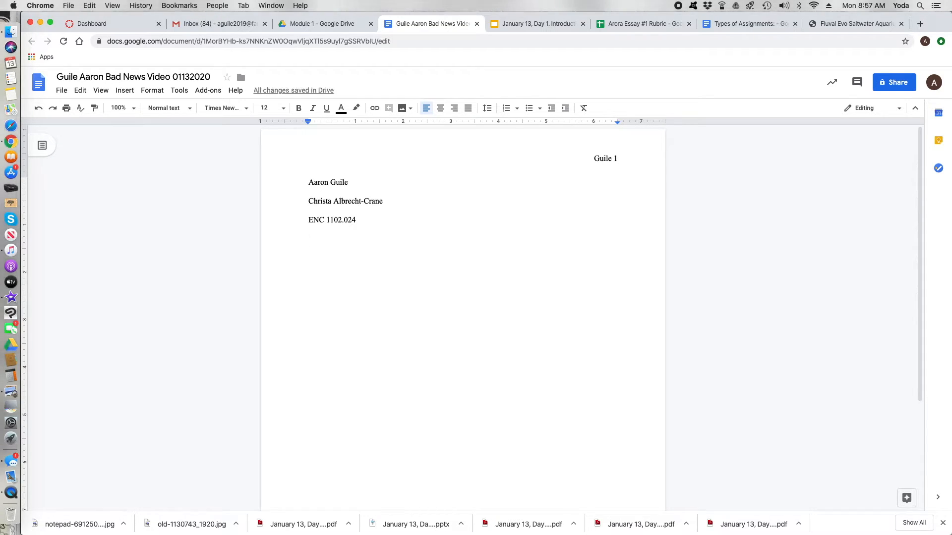
pyautogui.click(309, 237)
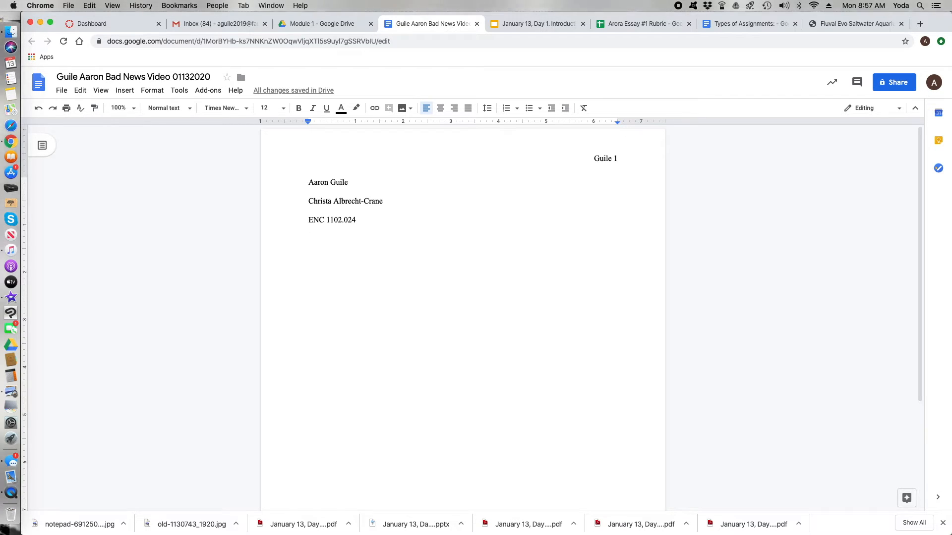
pyautogui.write('Aro')
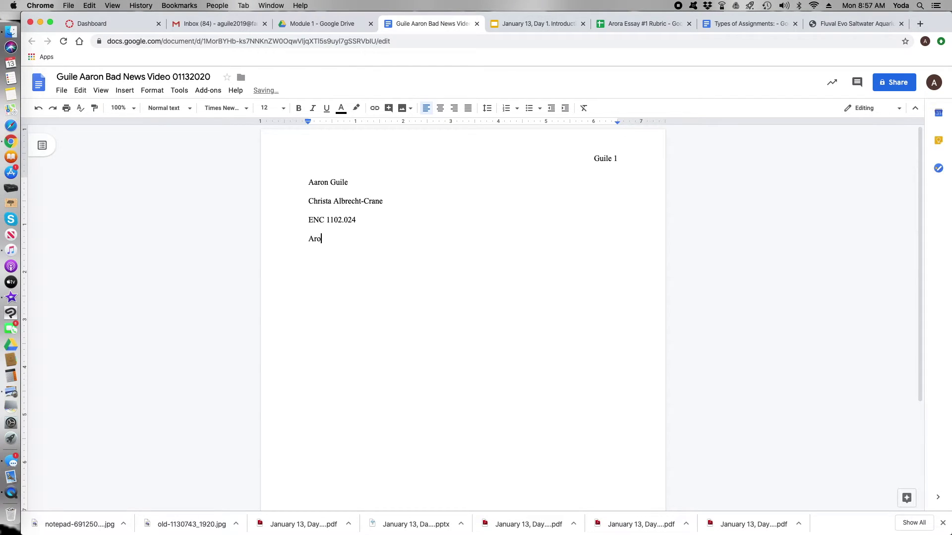
pyautogui.write('ra Rea')
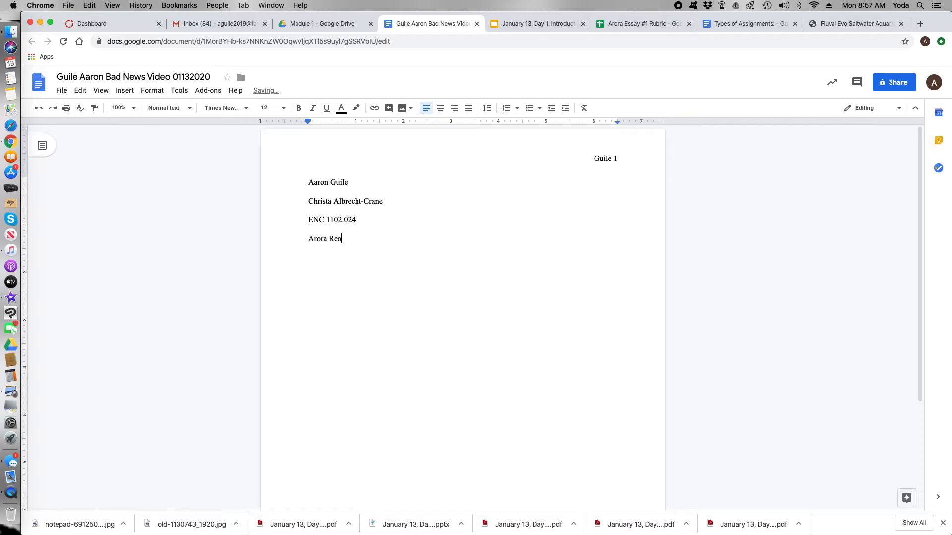
pyautogui.write('ding Respo')
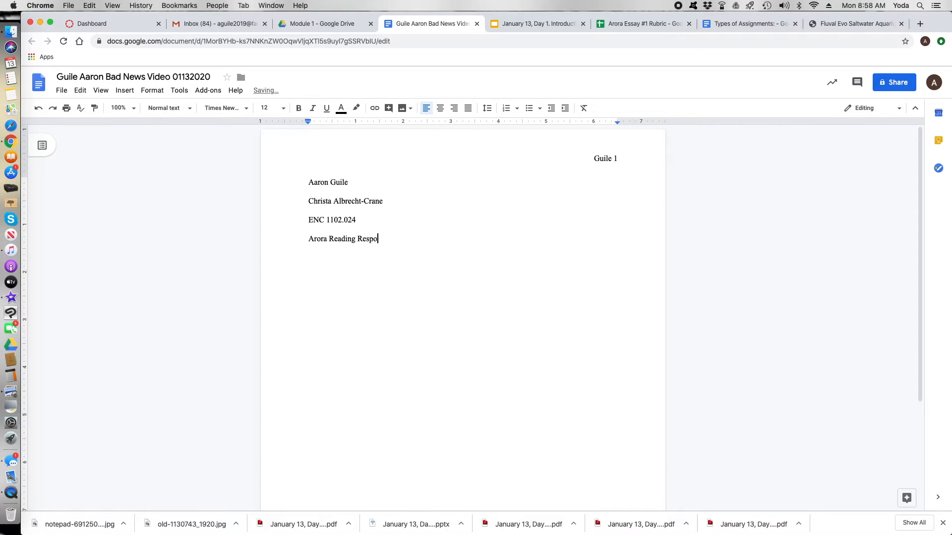
pyautogui.write('nse')
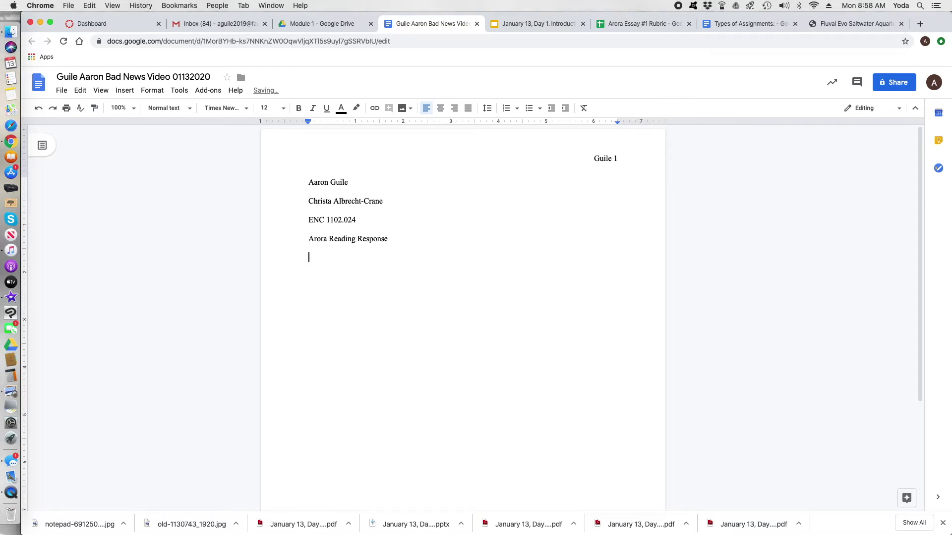
# Add the date 'Jan. 13 2020' and a 'Title: Temporary' line
pyautogui.write('Jan')
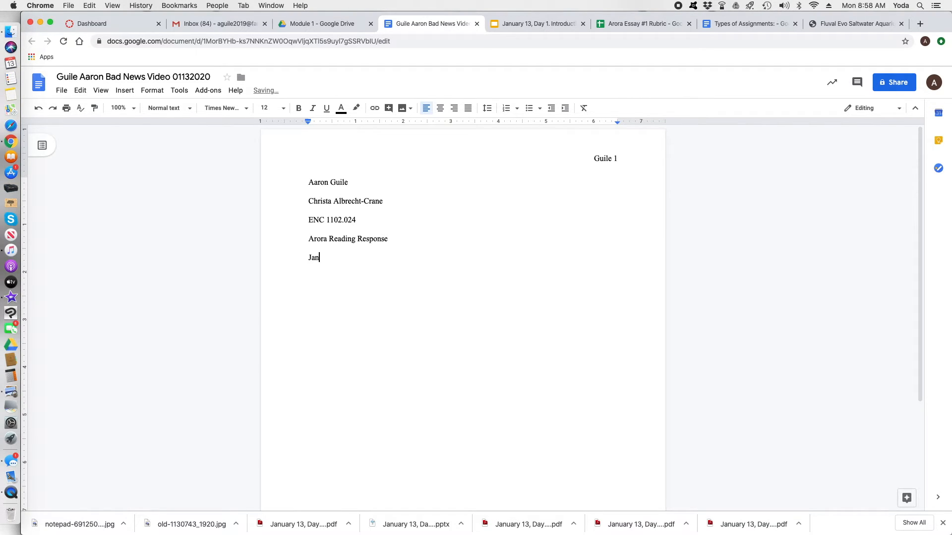
pyautogui.write('. 13')
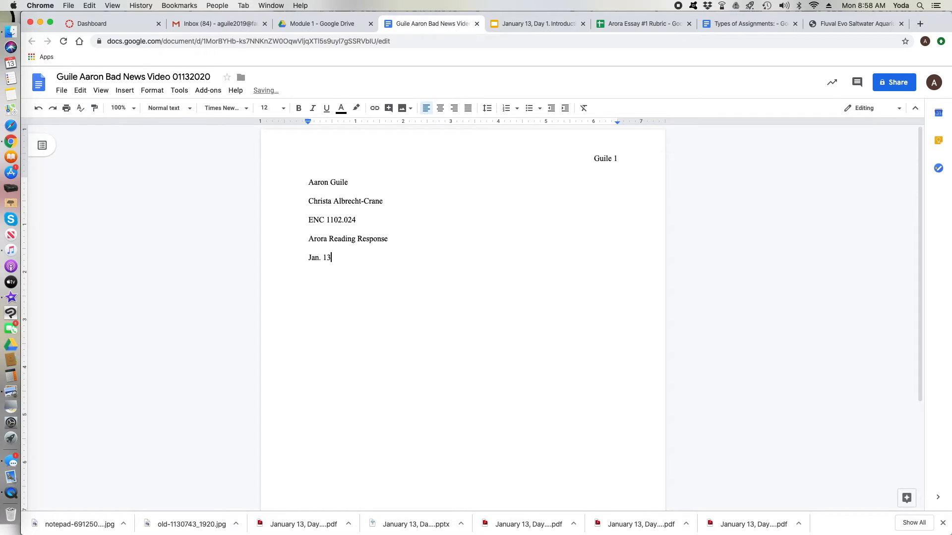
pyautogui.write('200')
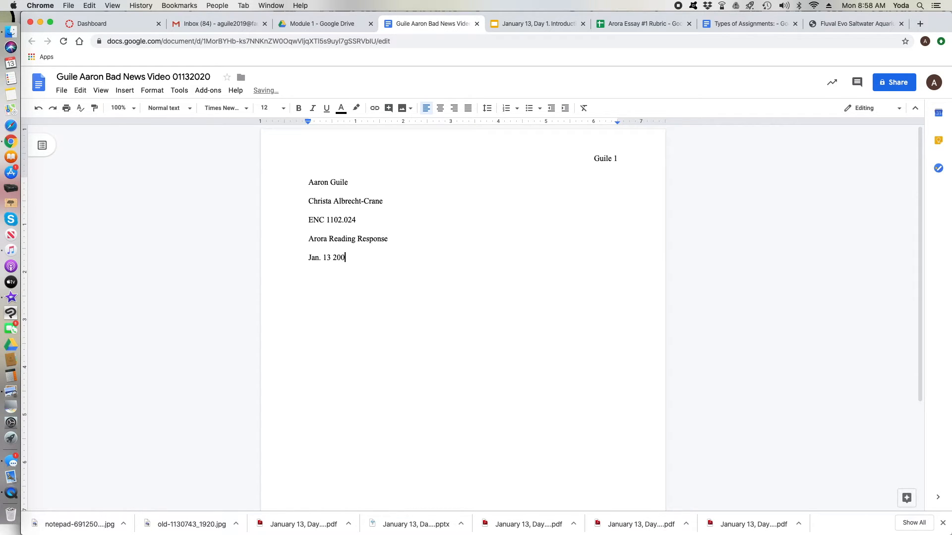
pyautogui.write('0')
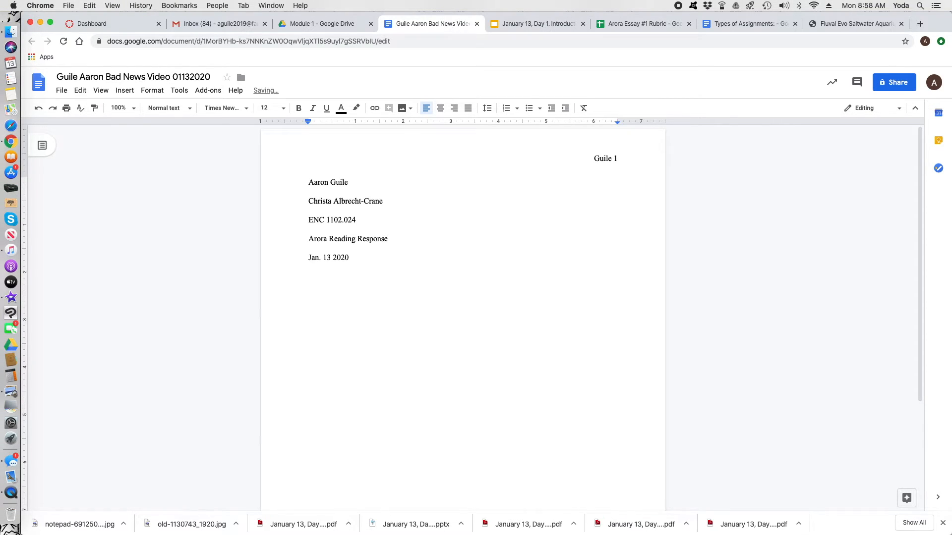
pyautogui.write('Ti')
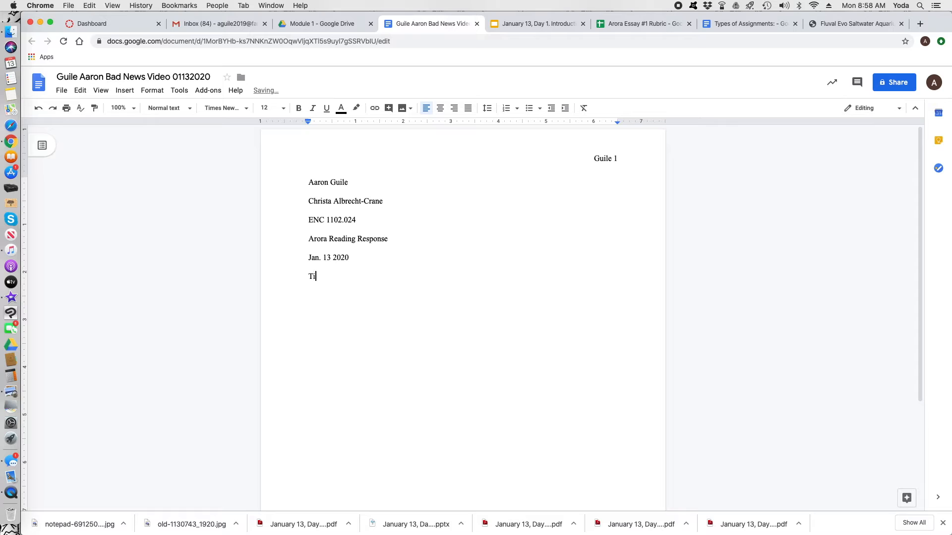
pyautogui.write('tle:')
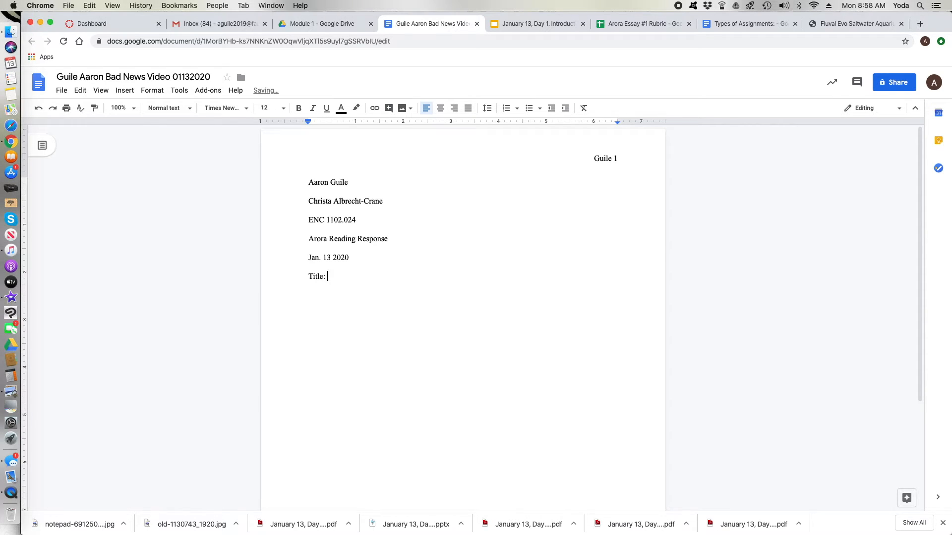
pyautogui.write('Temp')
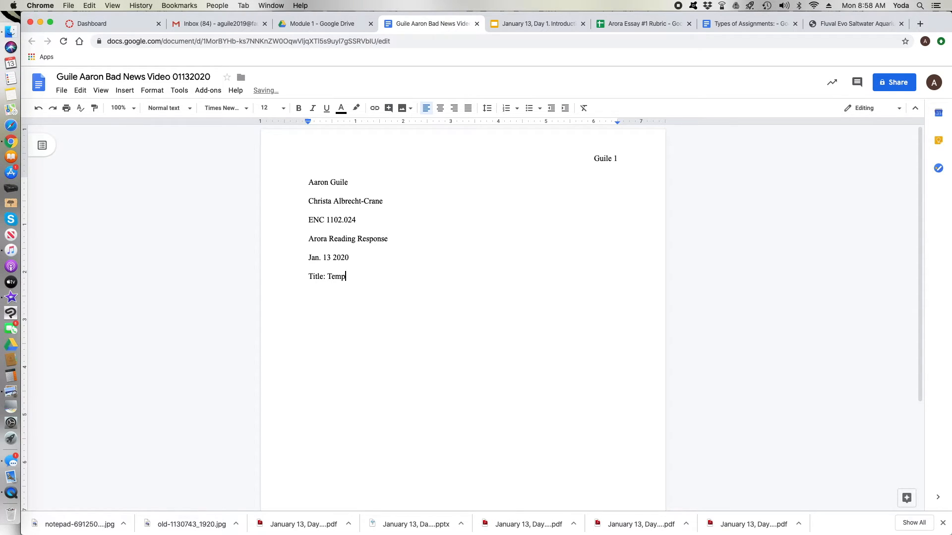
pyautogui.write('orary')
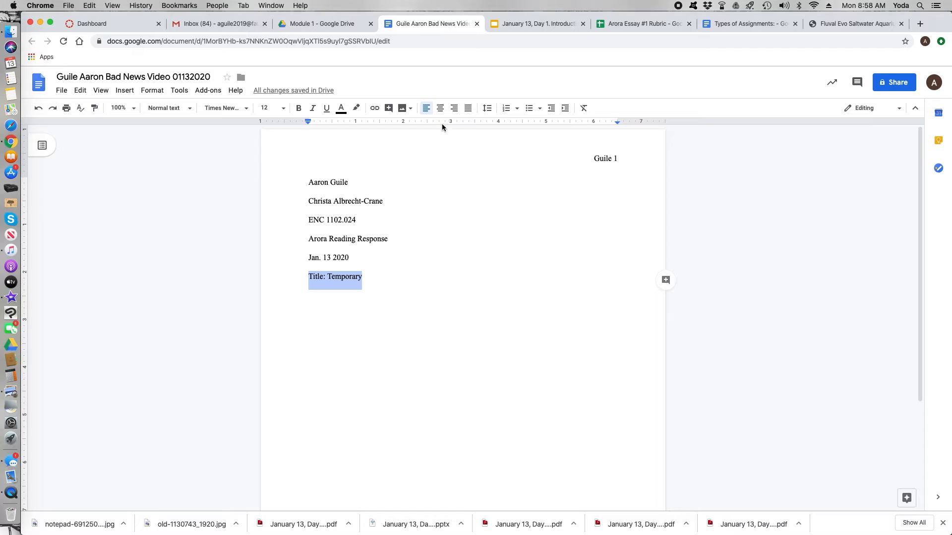
# Center the title line and format the pasted Bad News body as a bulleted list
pyautogui.click(440, 108)
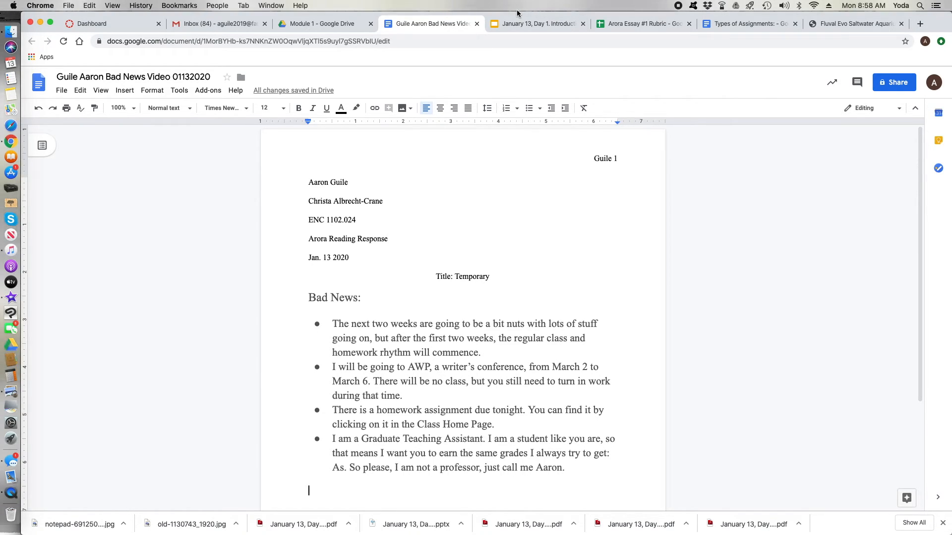
pyautogui.click(528, 108)
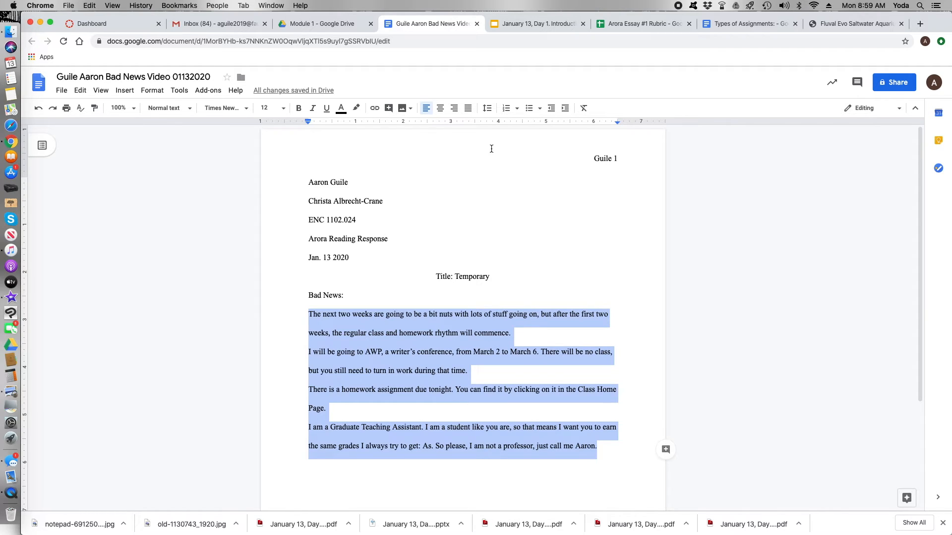
pyautogui.click(528, 108)
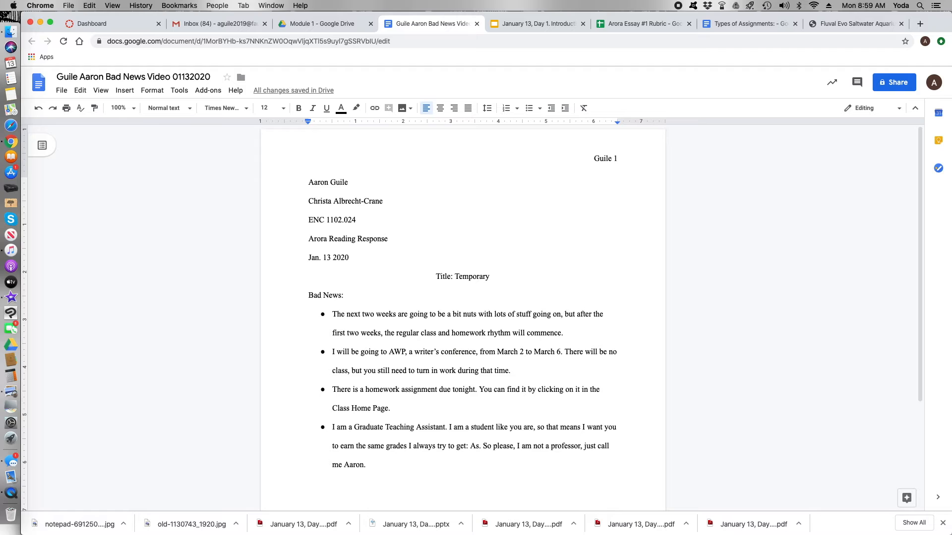
pyautogui.moveTo(293, 133)
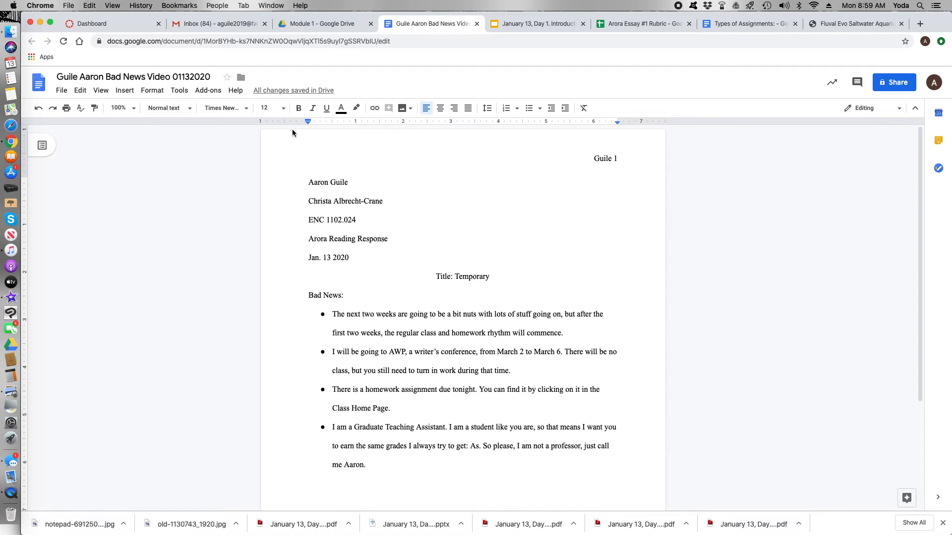
pyautogui.click(124, 90)
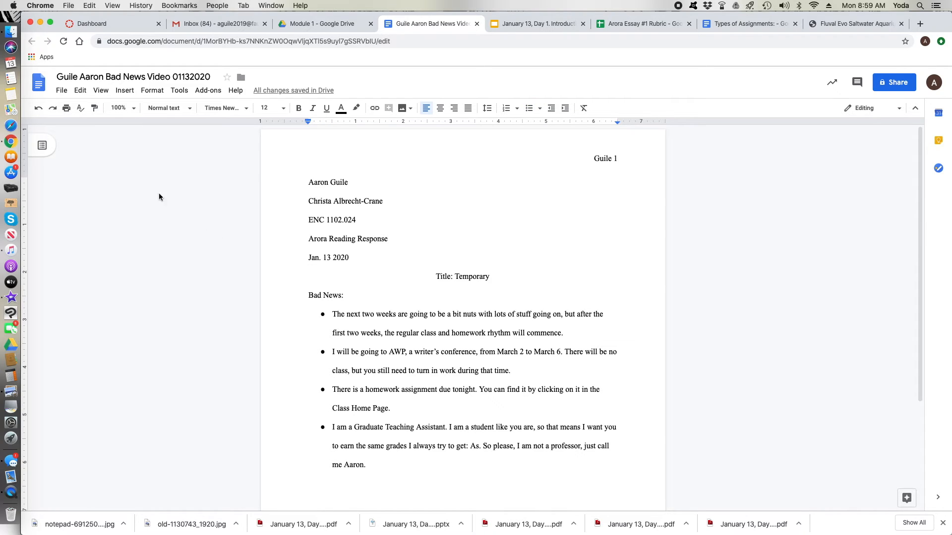
# Insert a page break and add a centered 'Work Cited' heading
pyautogui.click(125, 90)
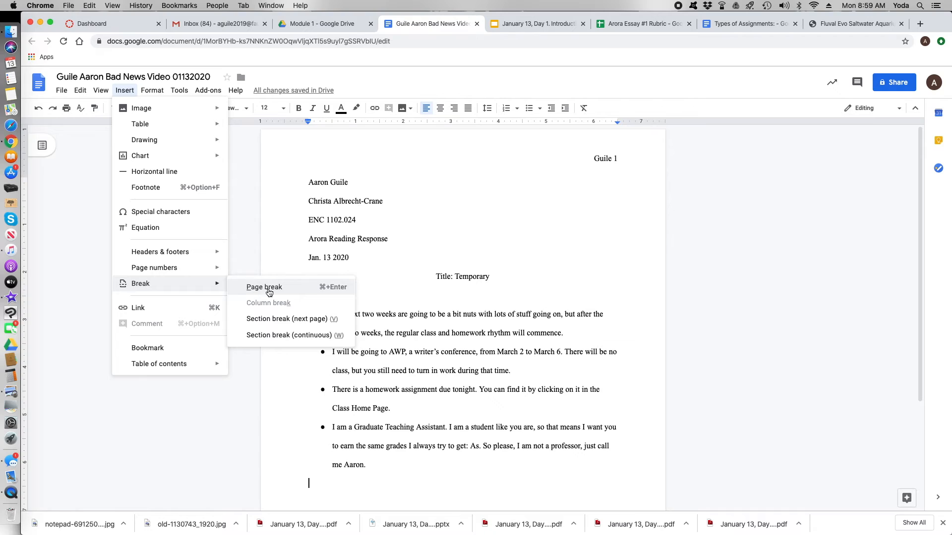
pyautogui.click(263, 286)
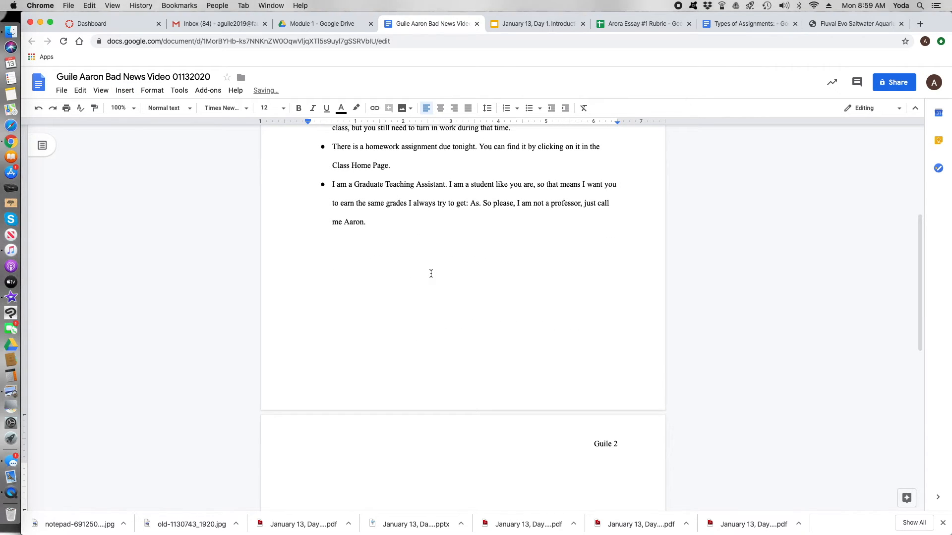
pyautogui.write('Wo')
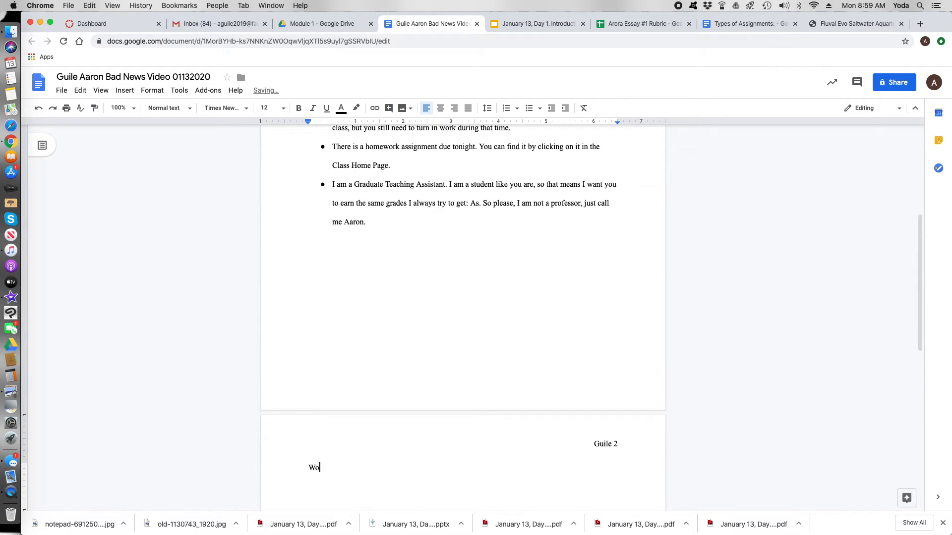
pyautogui.write('rk Cited')
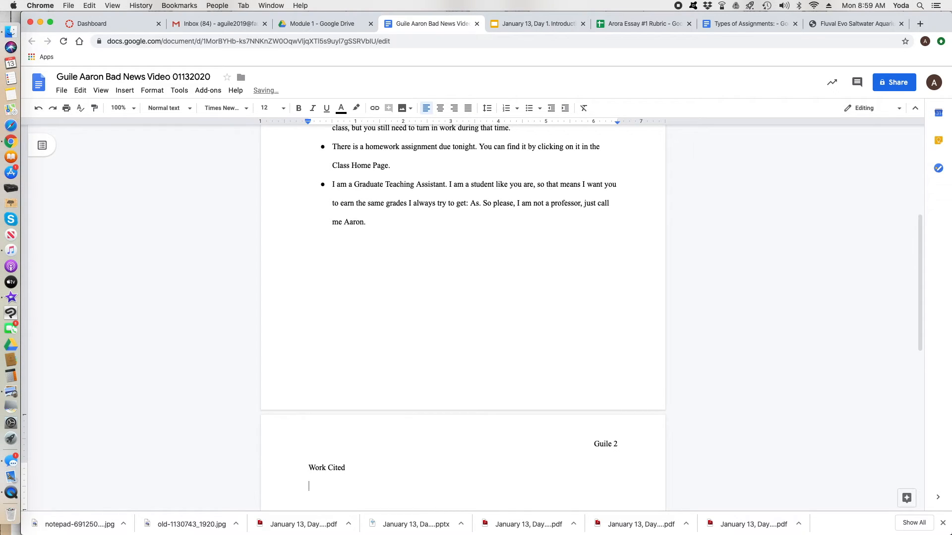
pyautogui.doubleClick(326, 468)
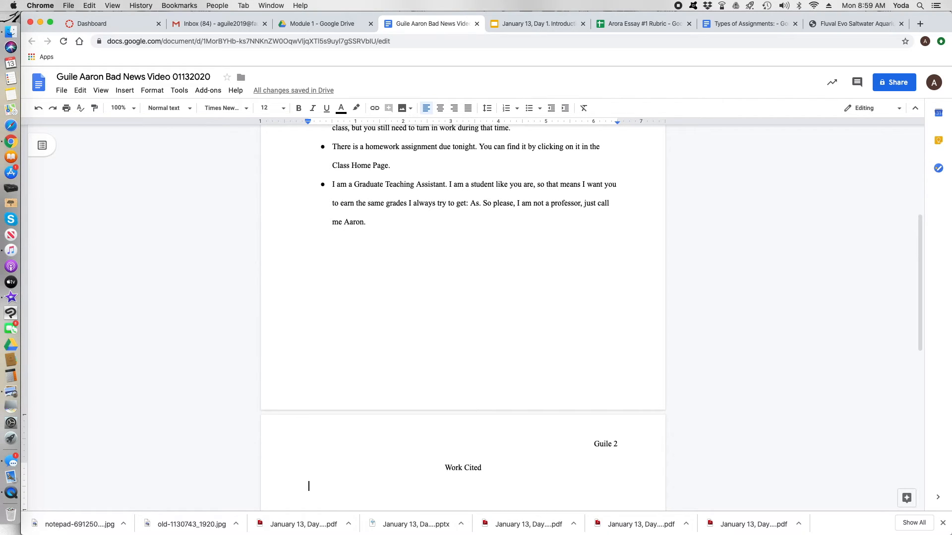
# Type the citation 'Namit, Arora. "What Do We Deserve."' below the heading
pyautogui.write('Namit,')
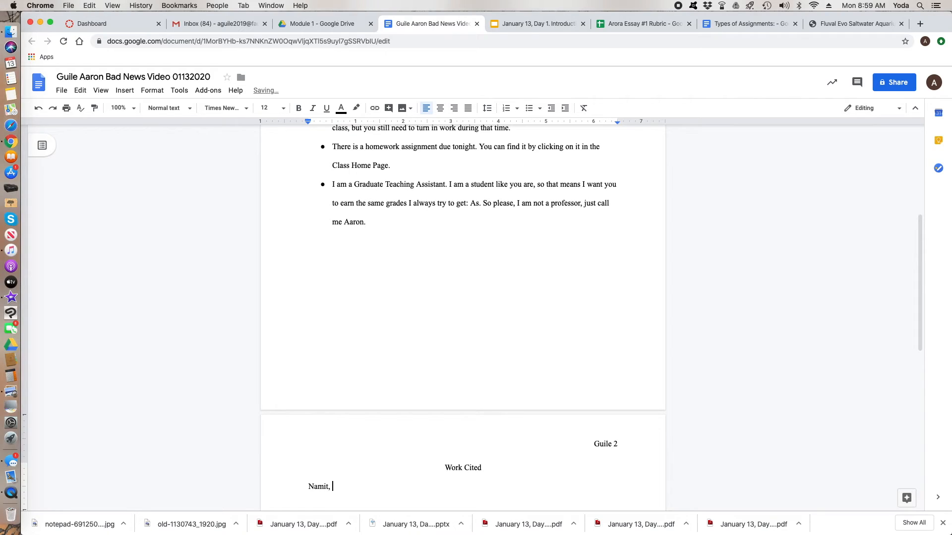
pyautogui.write('Aro')
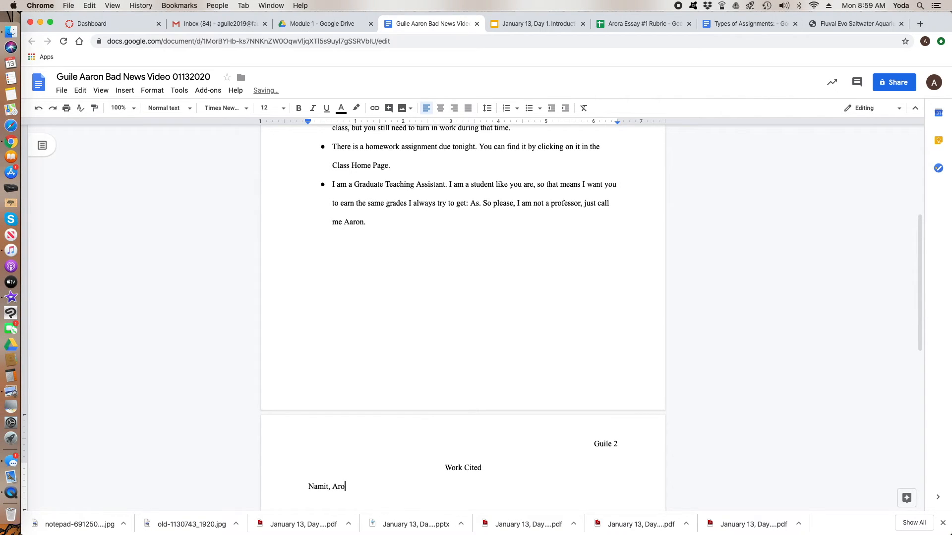
pyautogui.write('ra.')
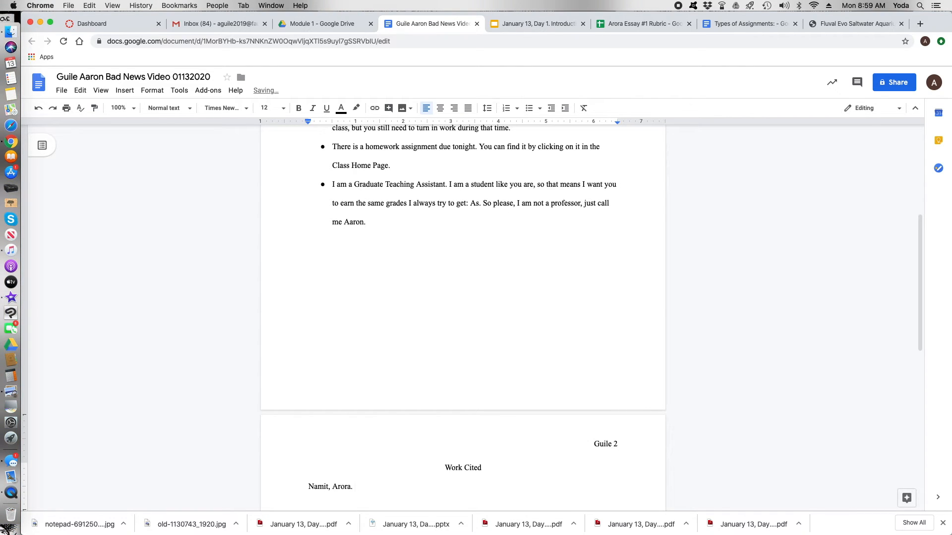
pyautogui.write('"W')
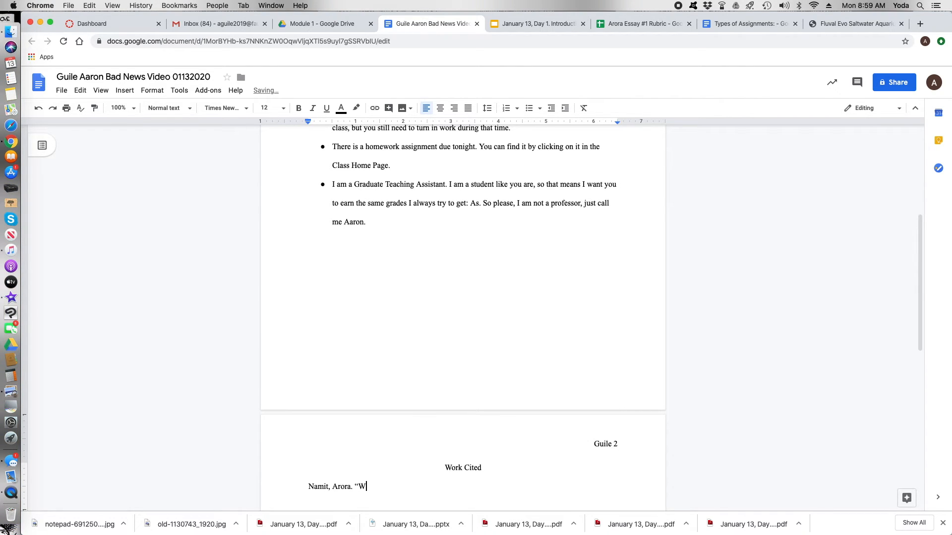
pyautogui.write('hat Do')
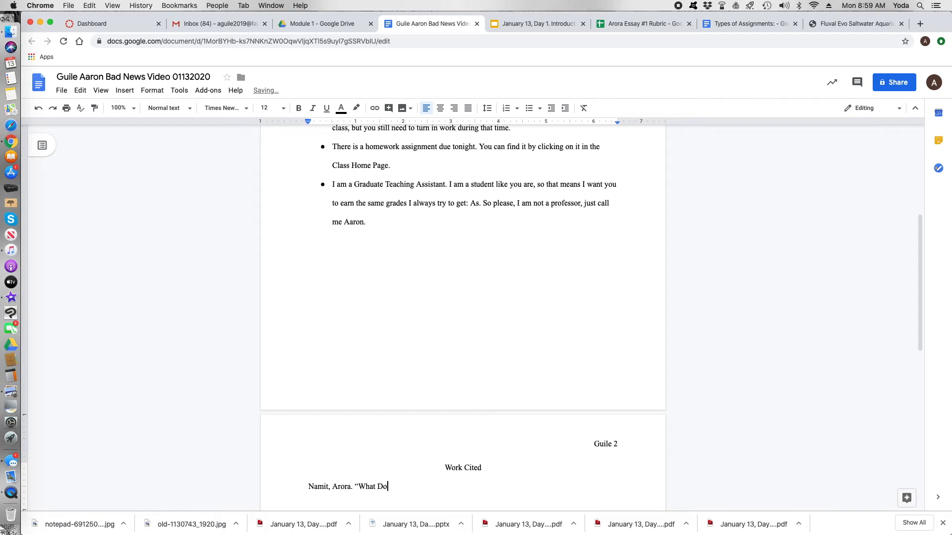
pyautogui.write('We Dese')
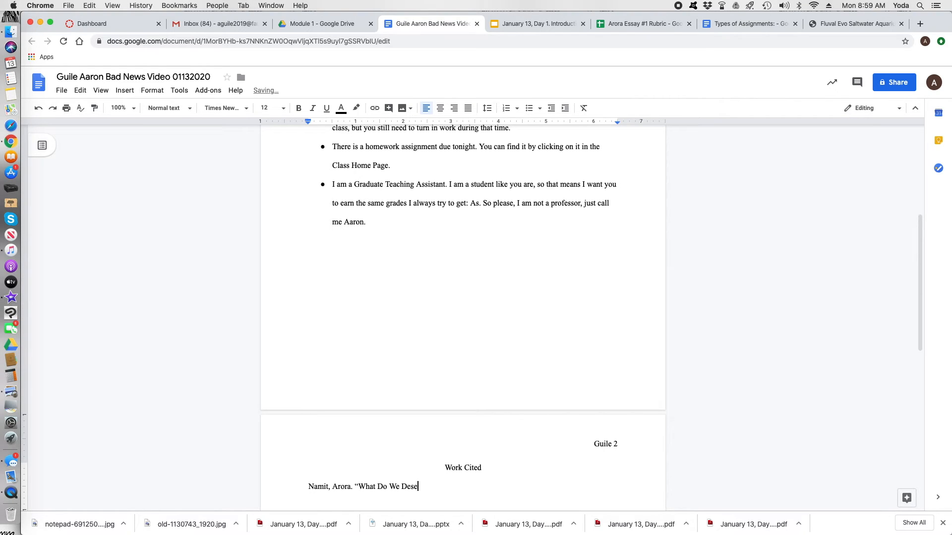
pyautogui.write('rve.')
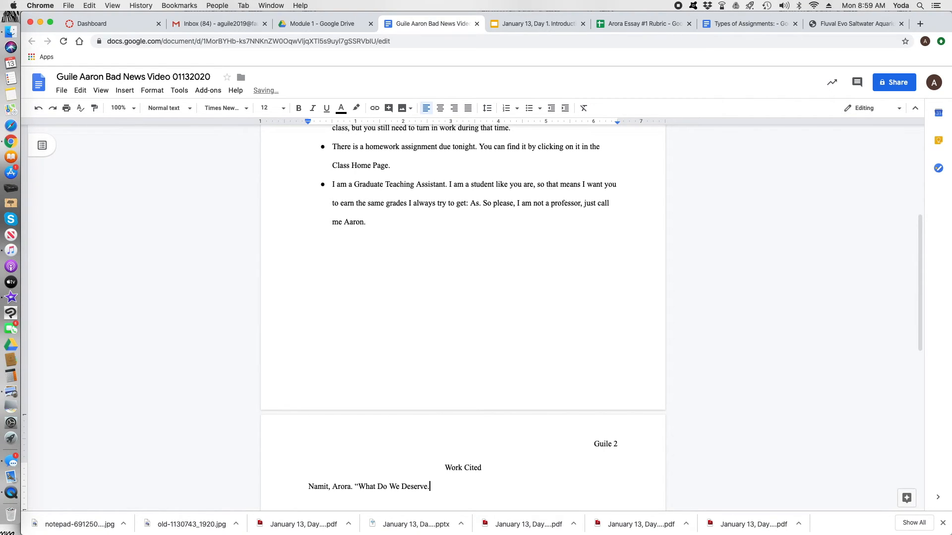
pyautogui.write('"')
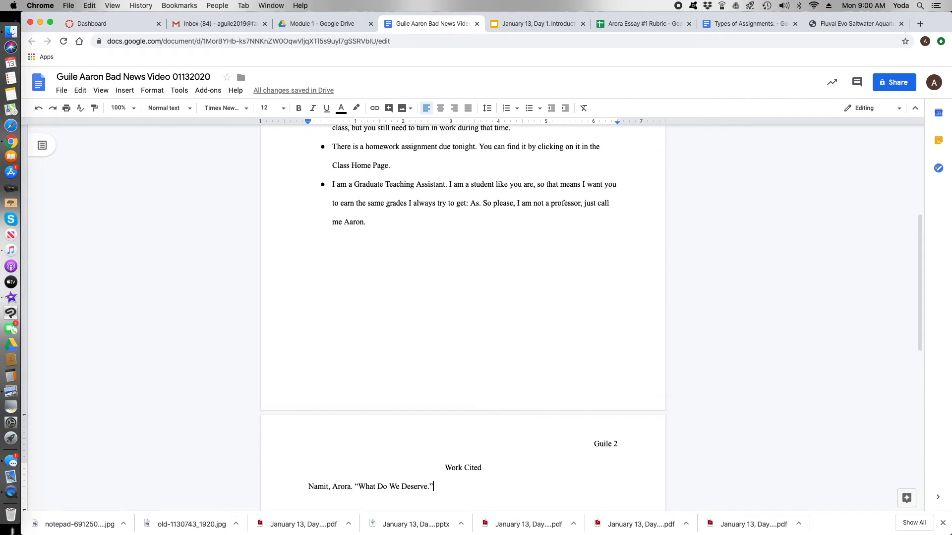
pyautogui.moveTo(565, 168)
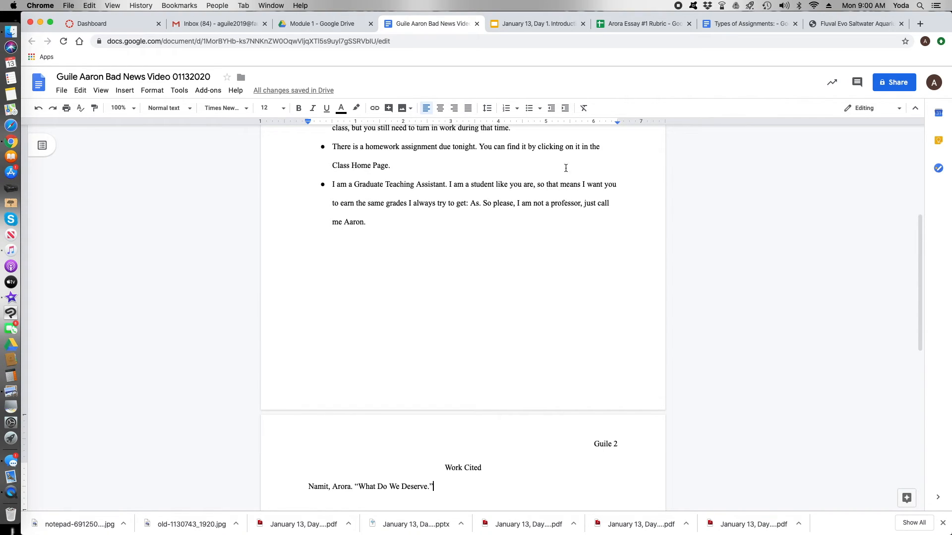
# Replace the word 'Title' in the centered title with 'Bad News'
pyautogui.scroll(3)
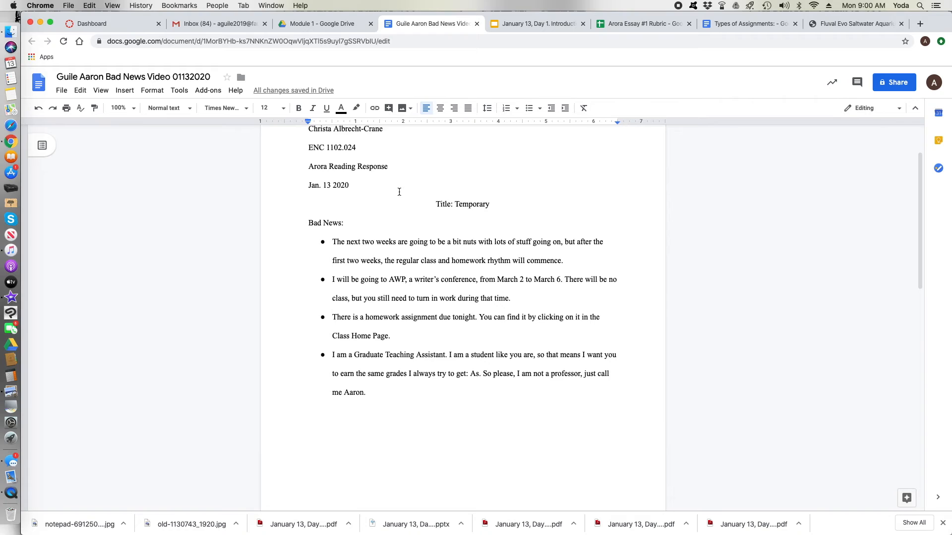
pyautogui.scroll(3)
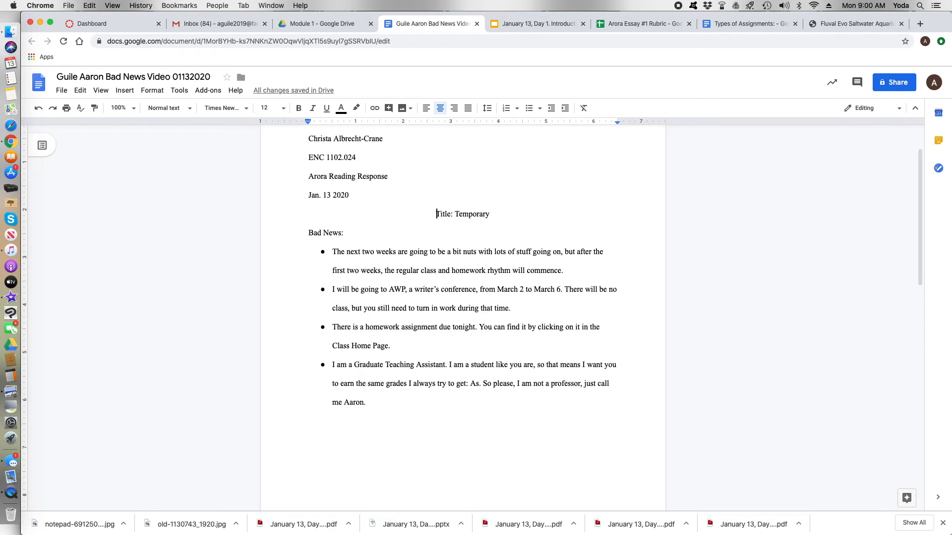
pyautogui.doubleClick(444, 214)
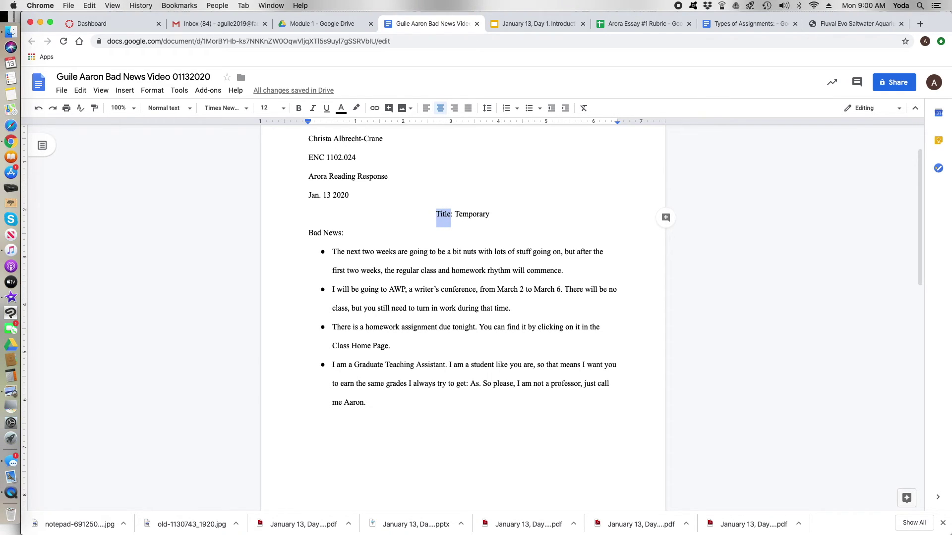
pyautogui.write('Bad News')
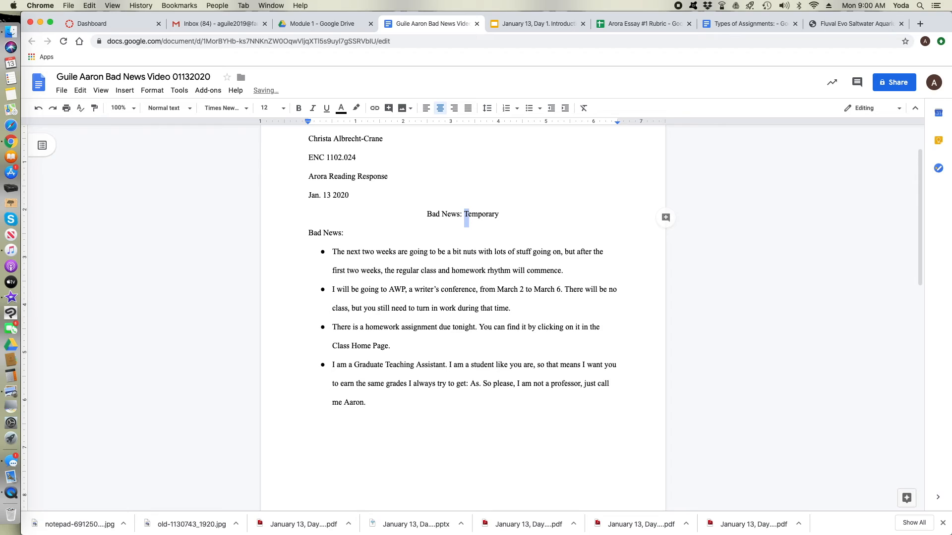
# Replace 'Temporary' with the subtitle 'Aaron Makes Crap Videos'
pyautogui.doubleClick(481, 214)
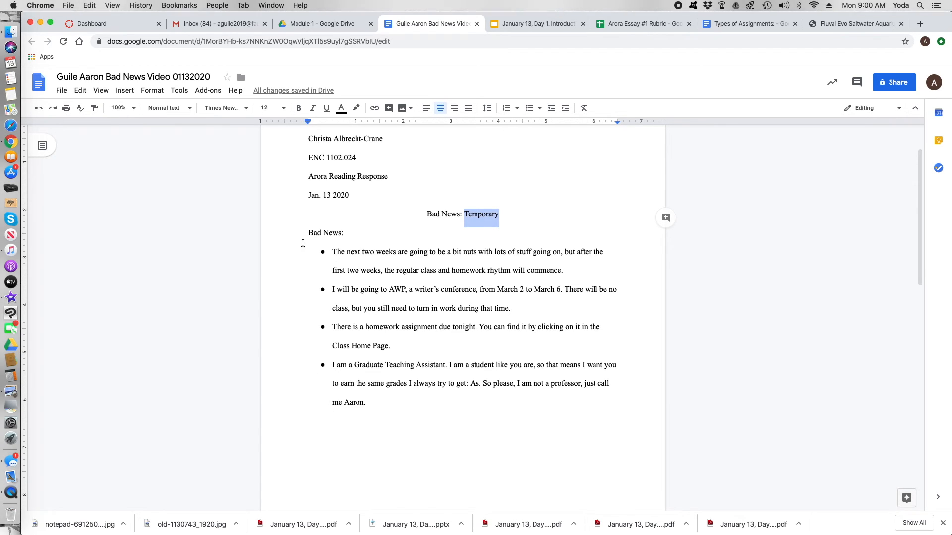
pyautogui.moveTo(441, 283)
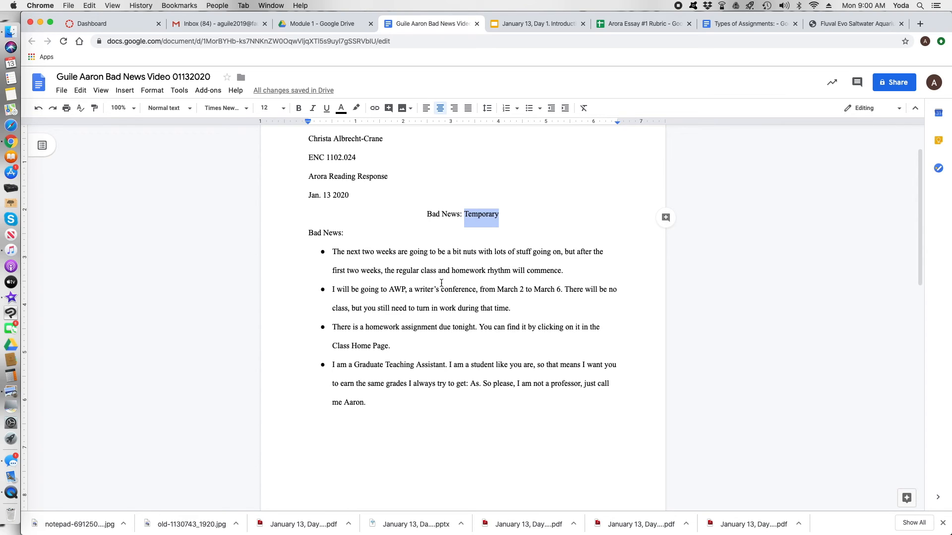
pyautogui.write('Z')
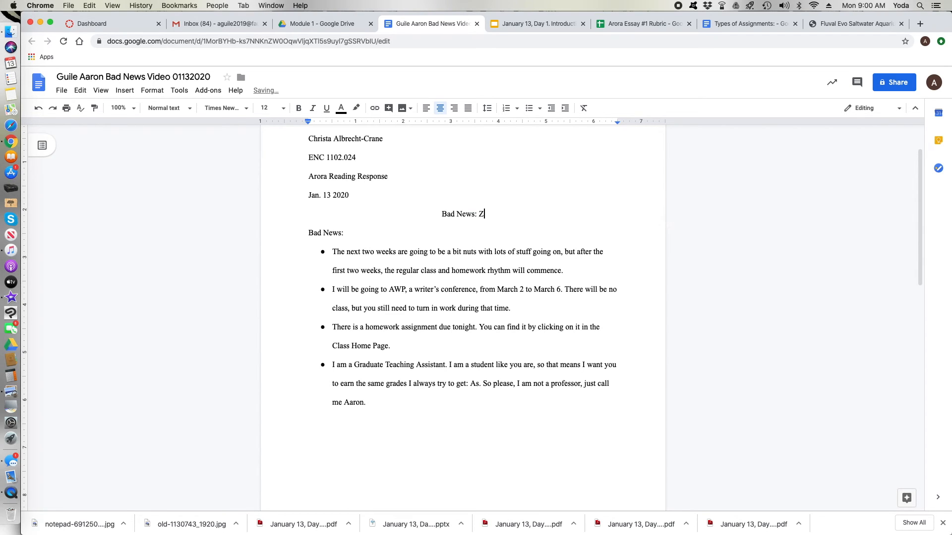
pyautogui.write('Aar')
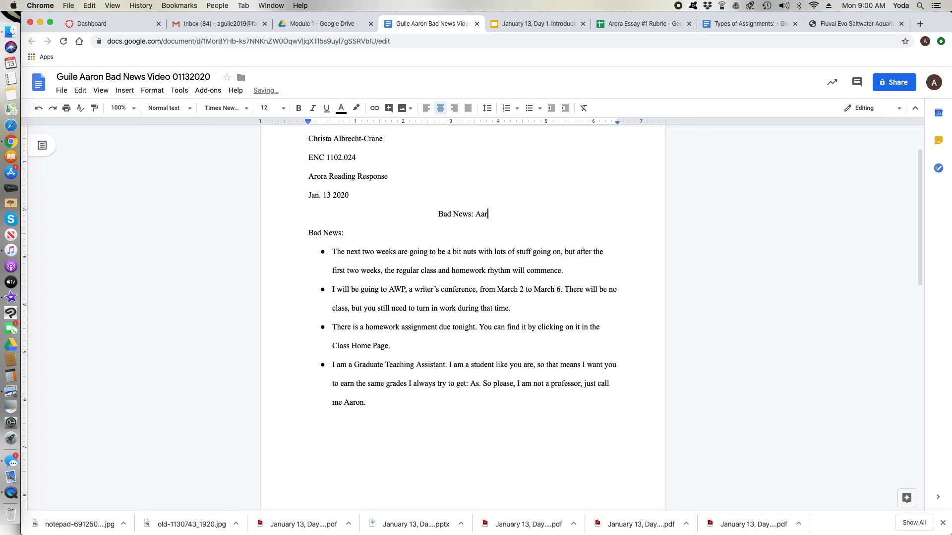
pyautogui.write('on Makes C')
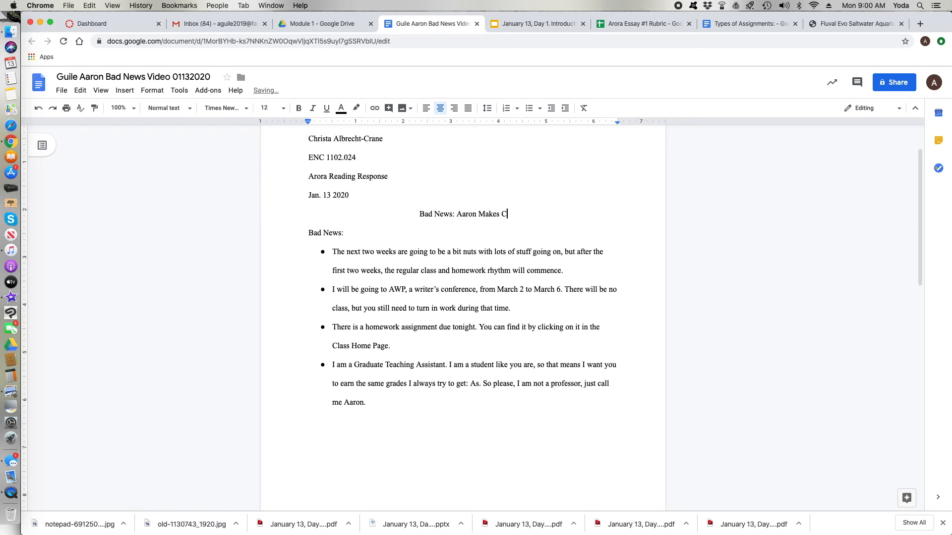
pyautogui.write('rap Vid')
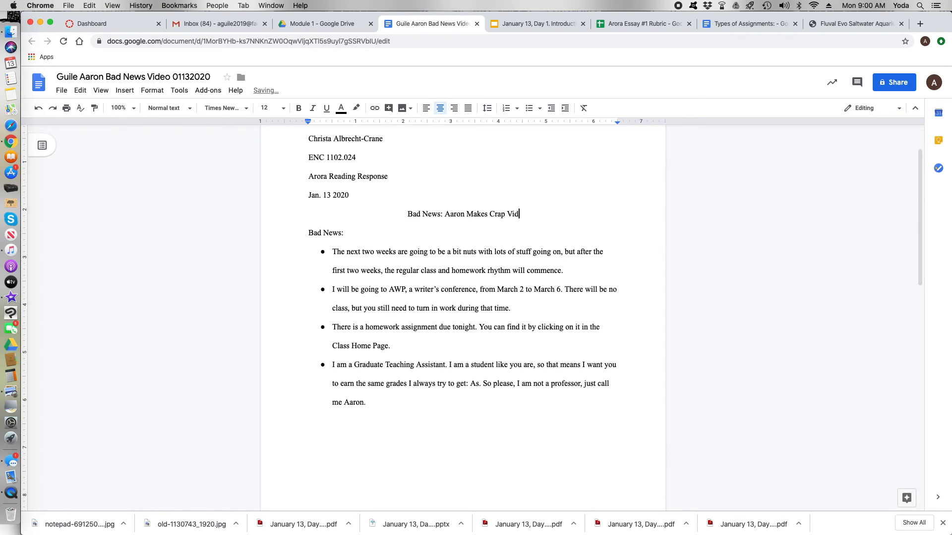
pyautogui.write('eos')
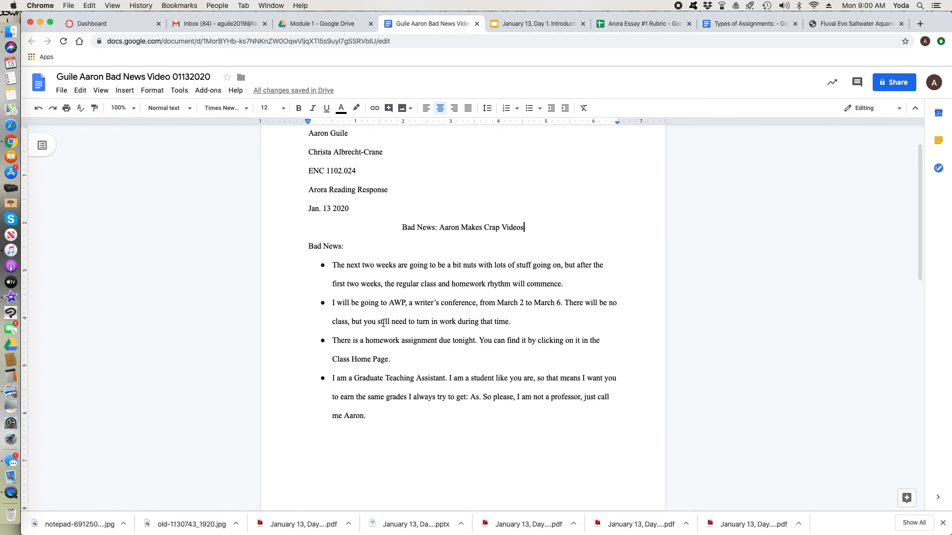
pyautogui.scroll(3)
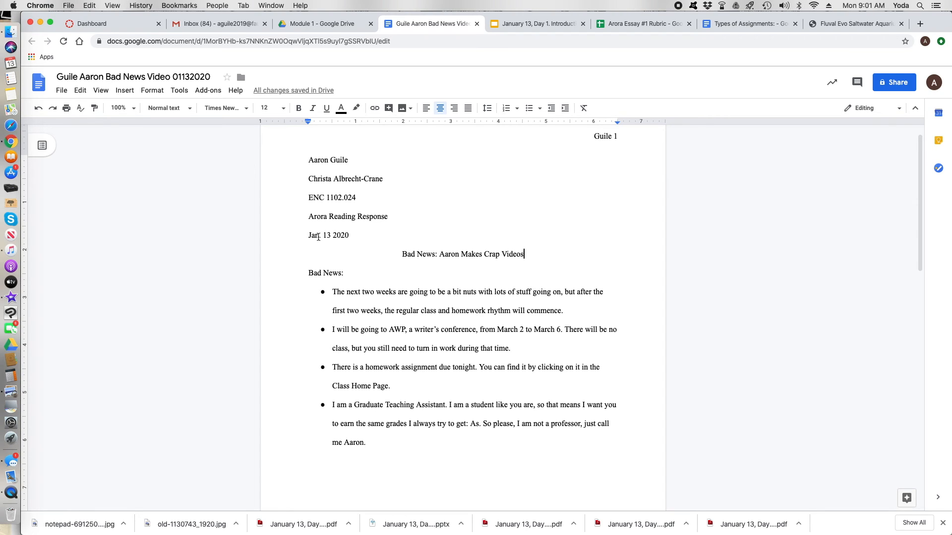
pyautogui.moveTo(566, 146)
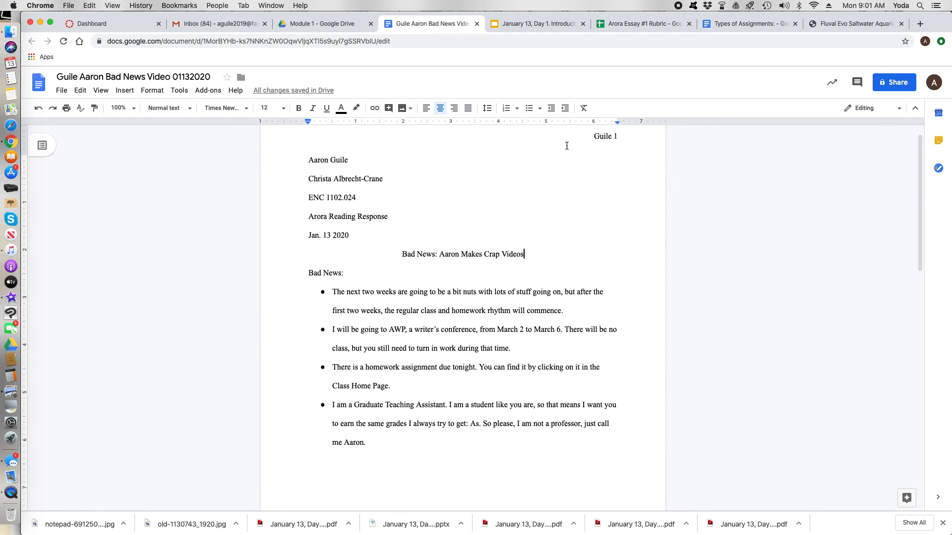
pyautogui.moveTo(447, 398)
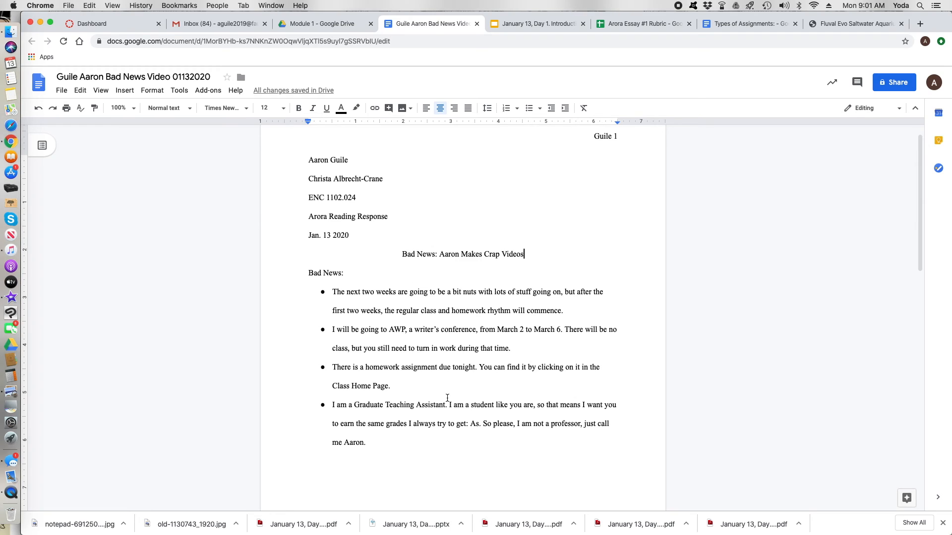
pyautogui.scroll(-3)
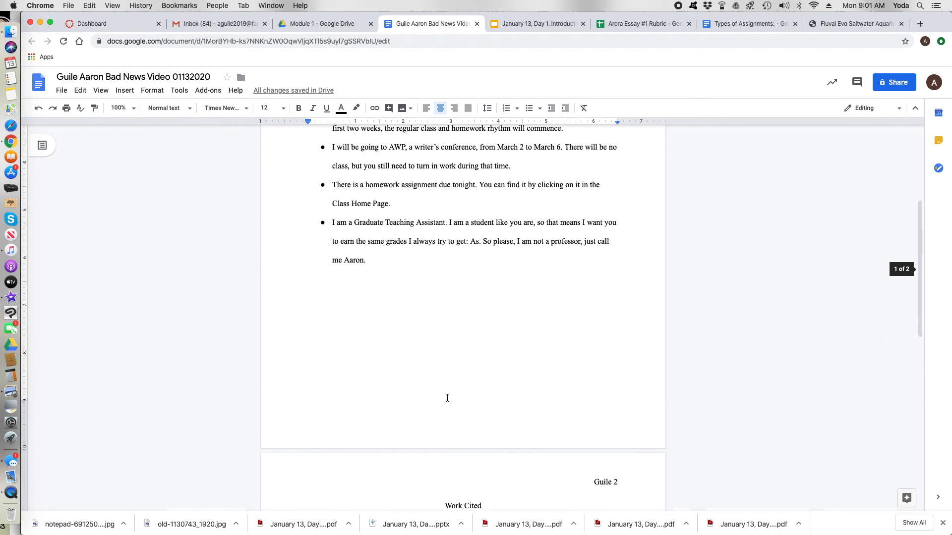
pyautogui.scroll(3)
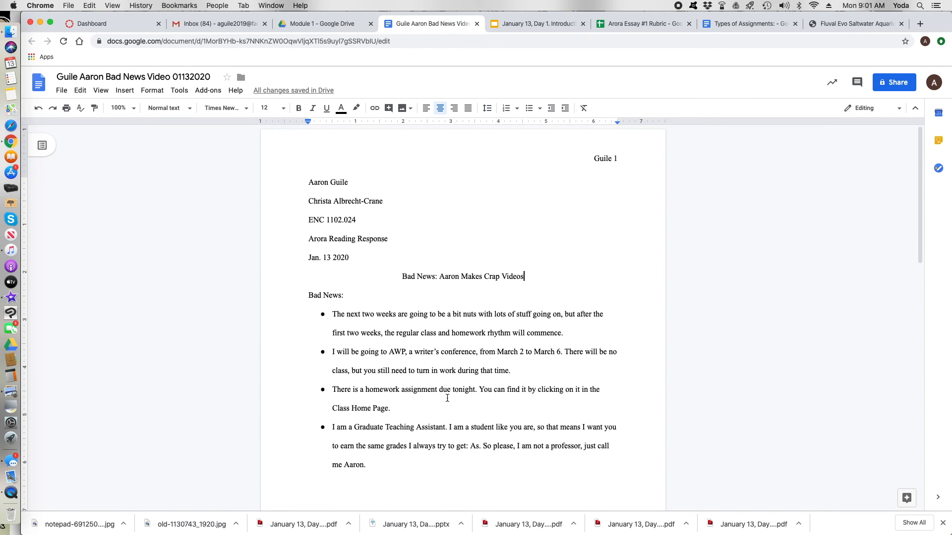
pyautogui.scroll(-3)
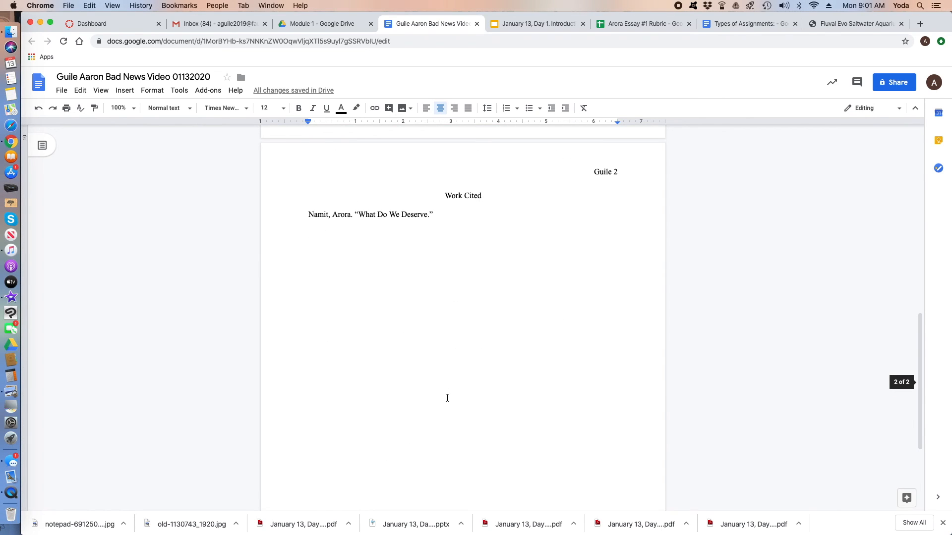